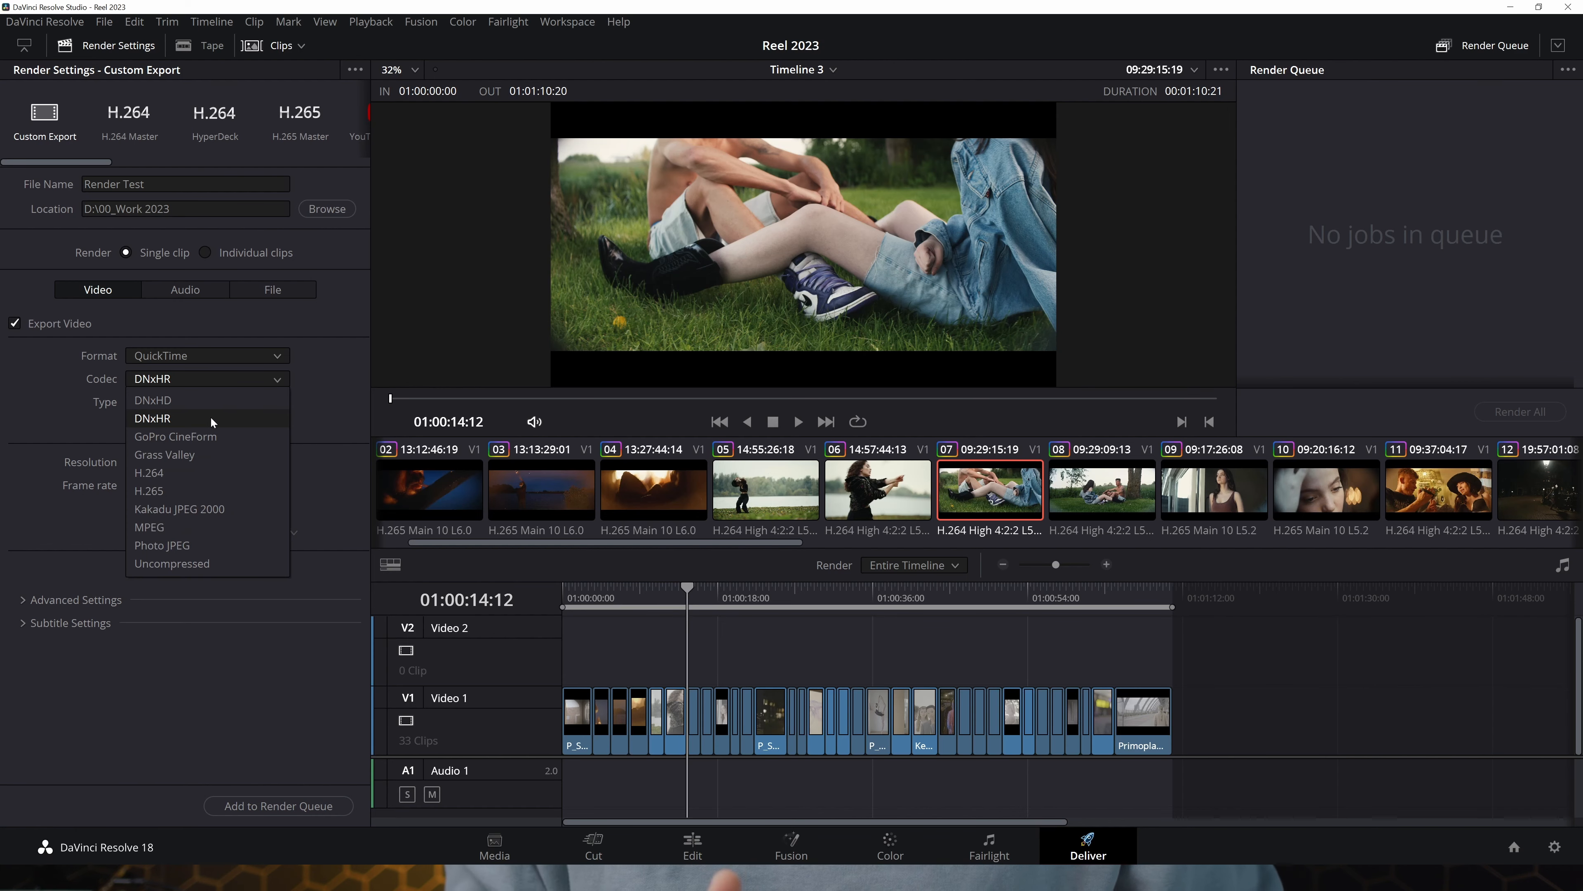
Set the QuickTime export codec to DNxHR with type DNxHR 444 12-bit
left_click(692, 846)
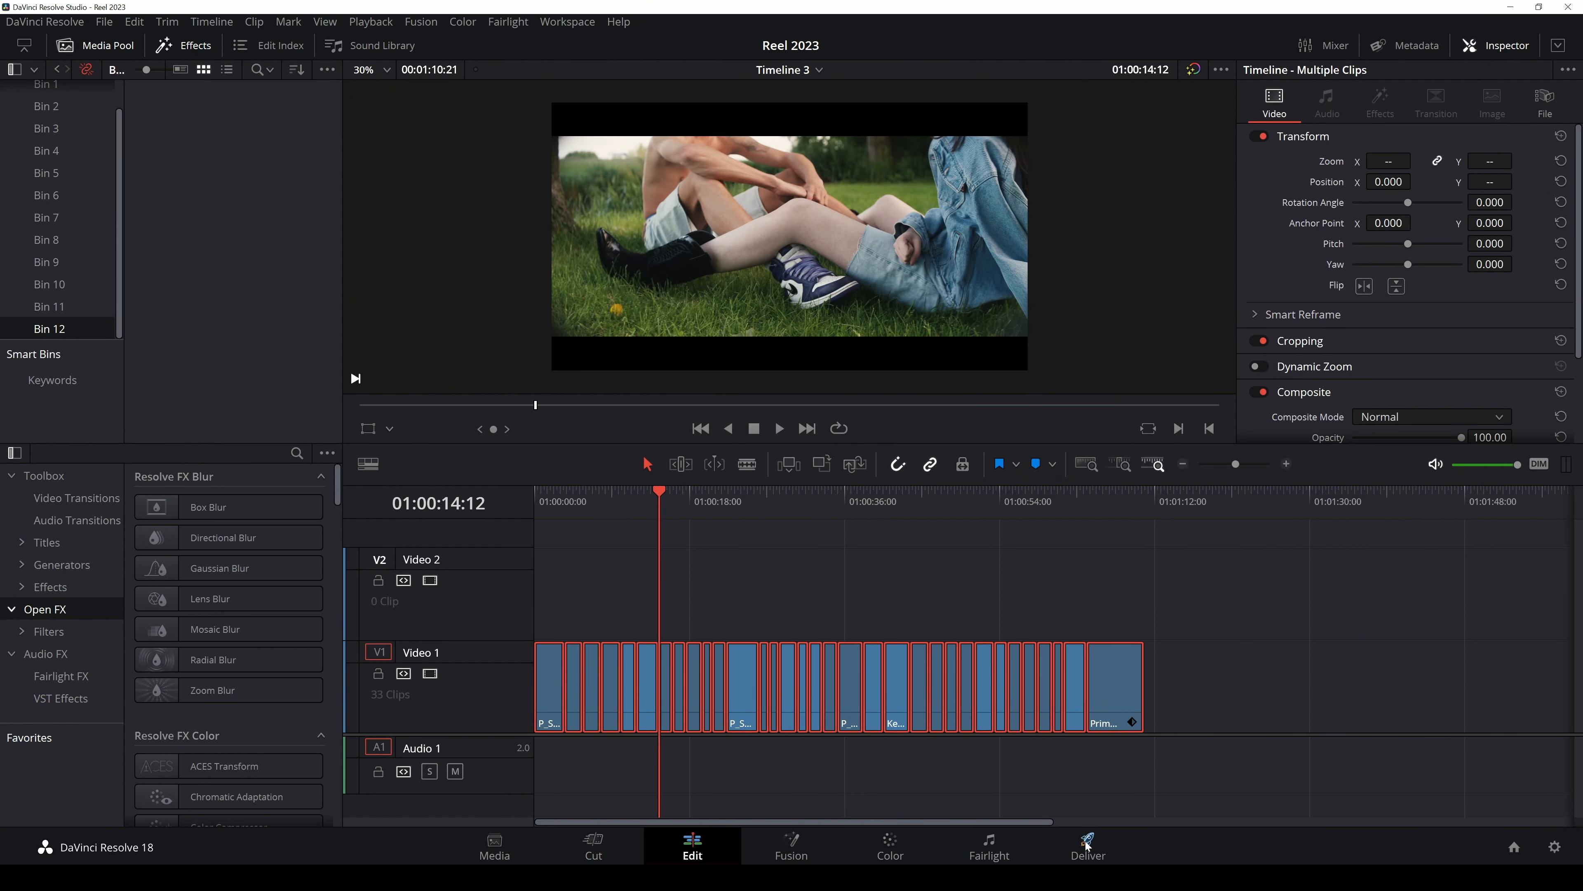
left_click(1088, 847)
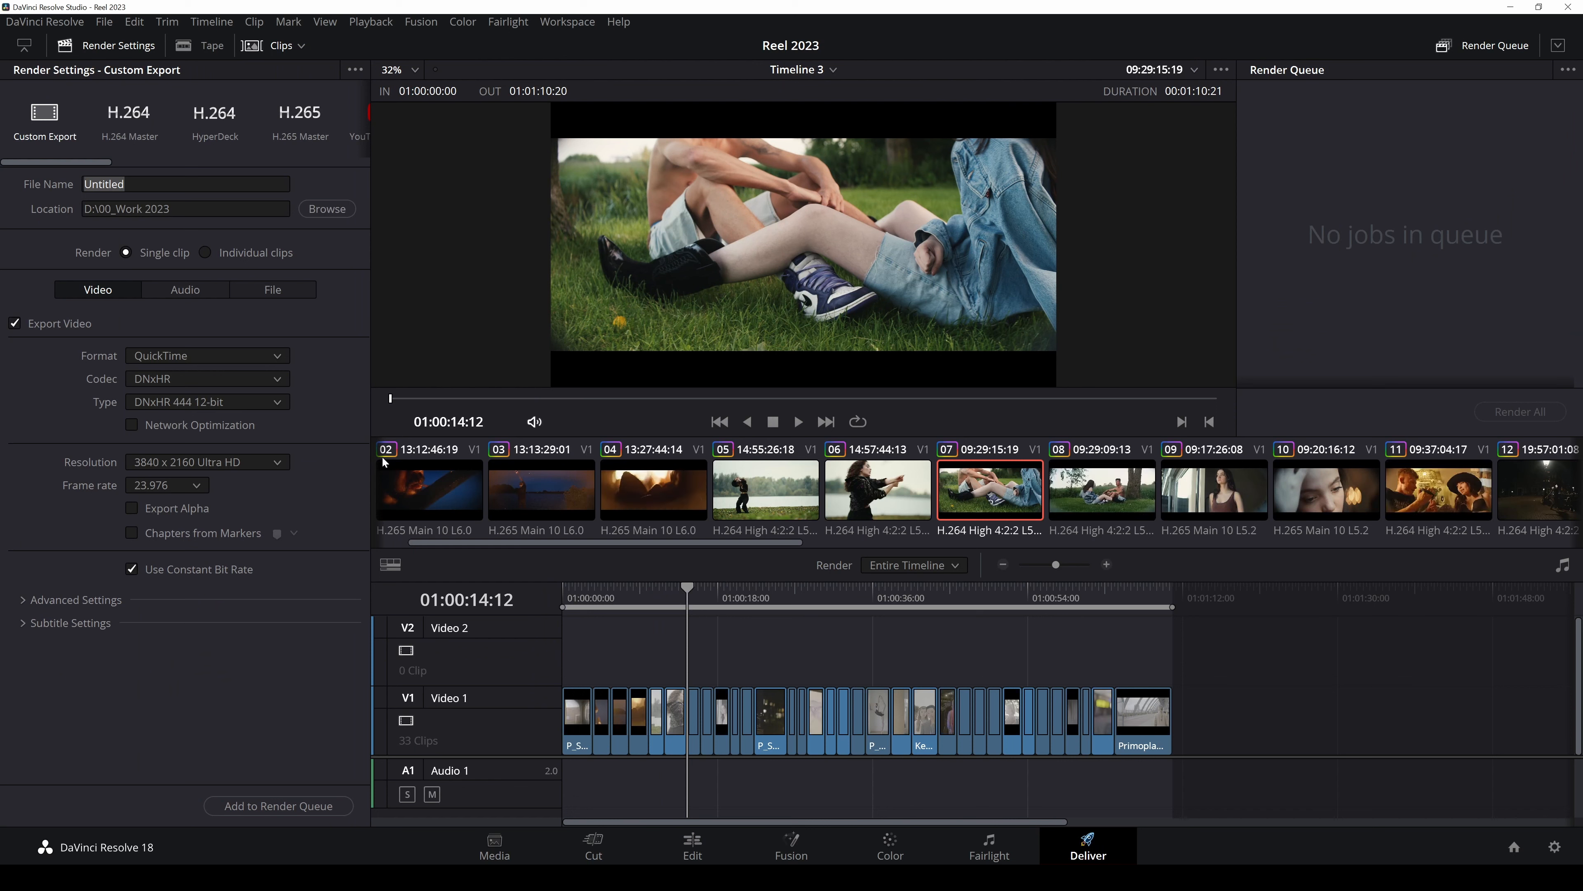
Name the render output file 'Render Test'
left_click(184, 184)
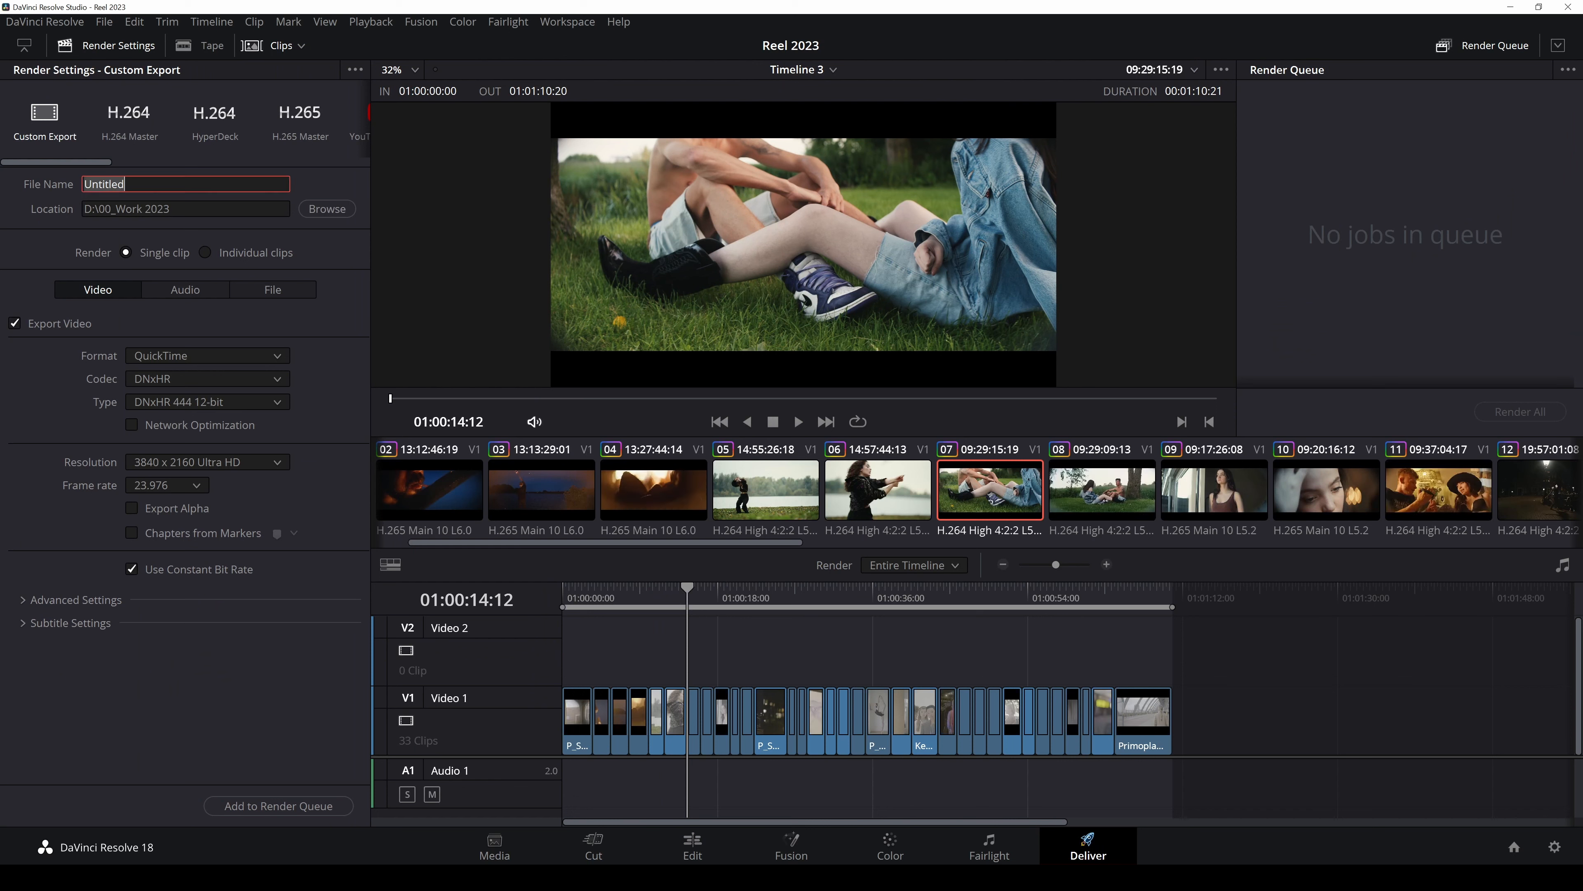
type("Render T")
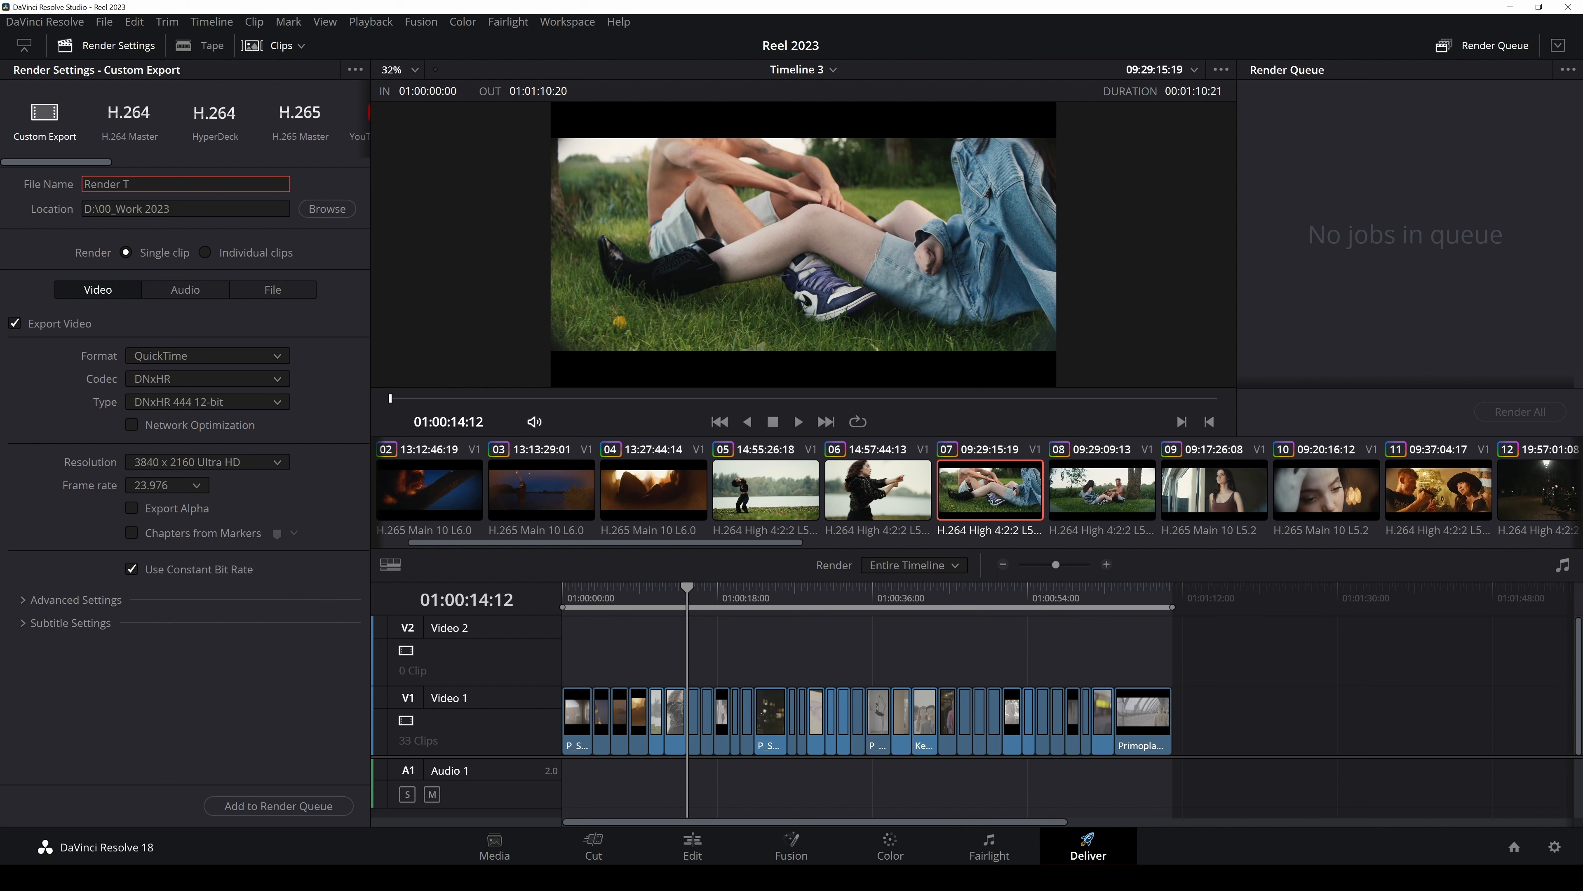
type("est")
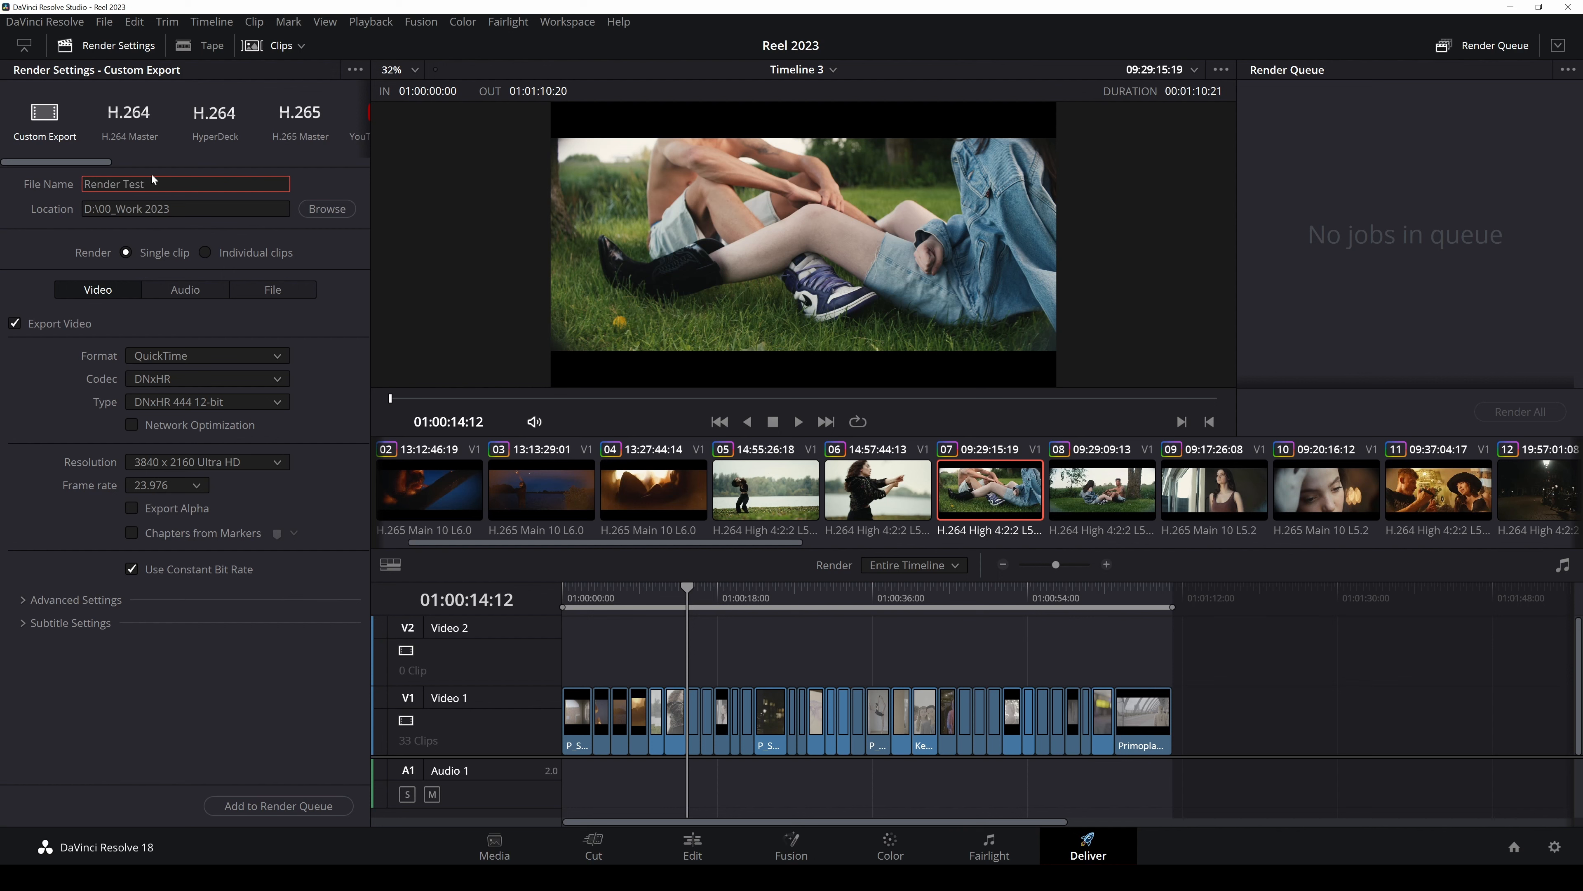
left_click(207, 355)
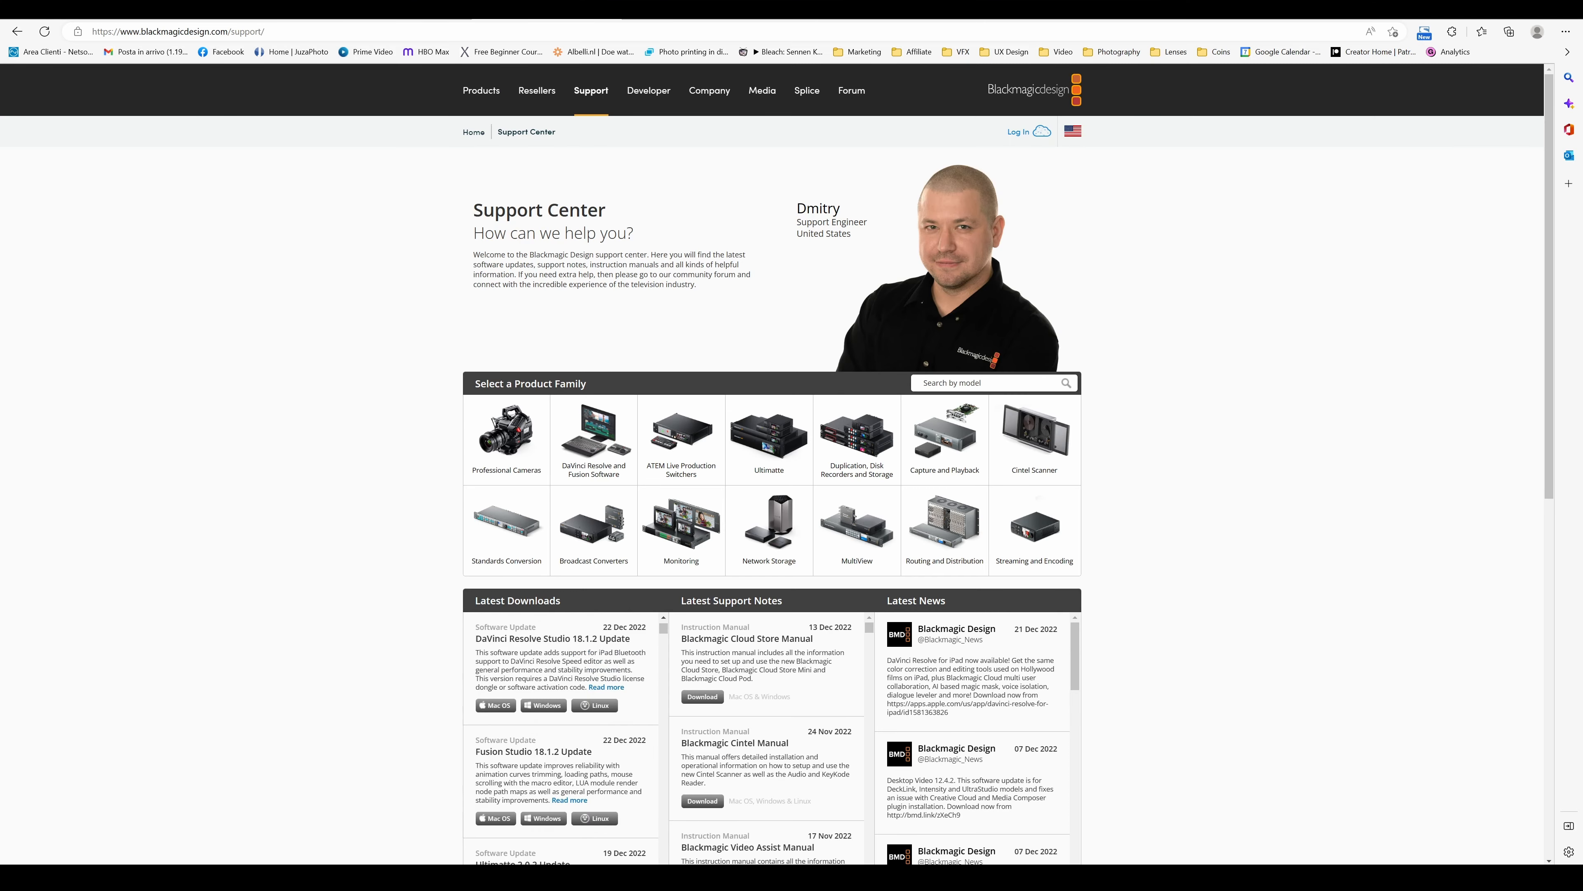
Request the Windows download of the Fusion Studio 18.1.2 Update without registering
scroll("down", 3)
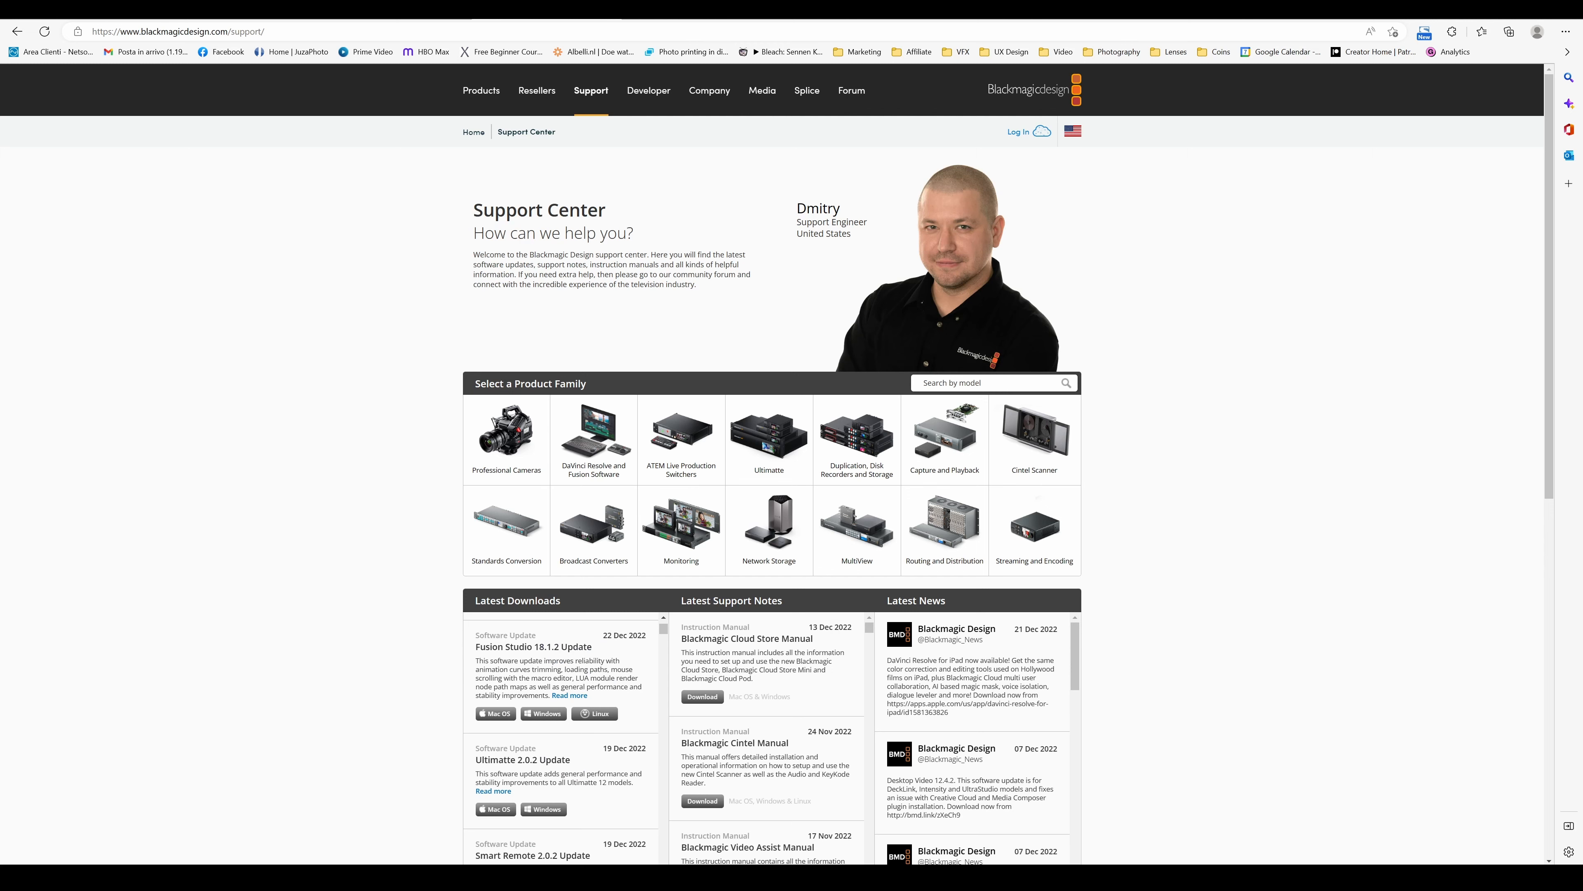
left_click(767, 520)
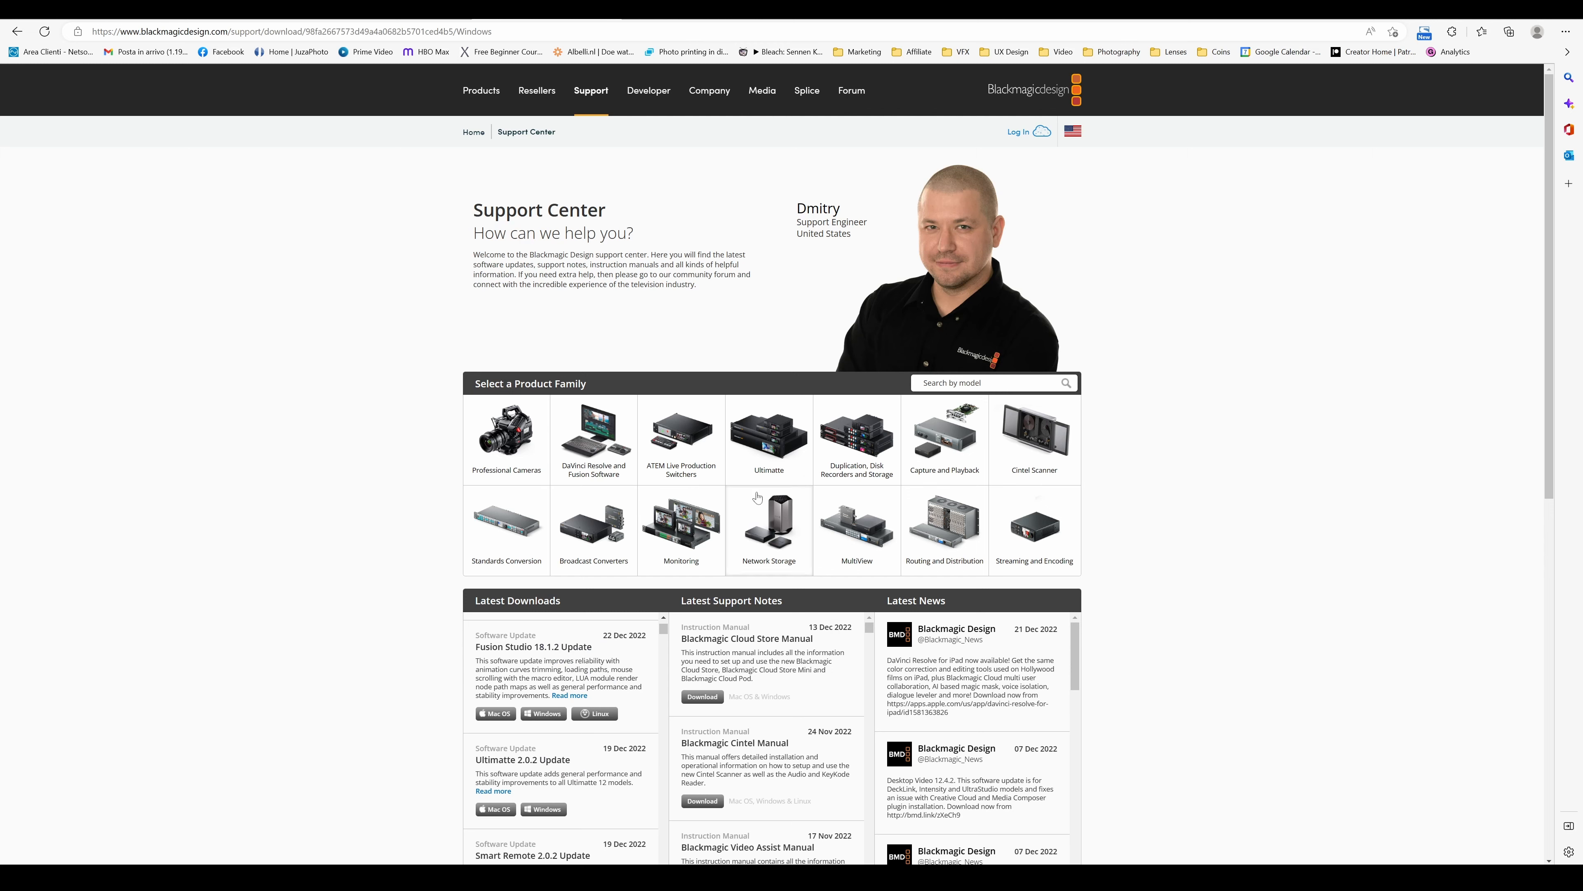
left_click(544, 713)
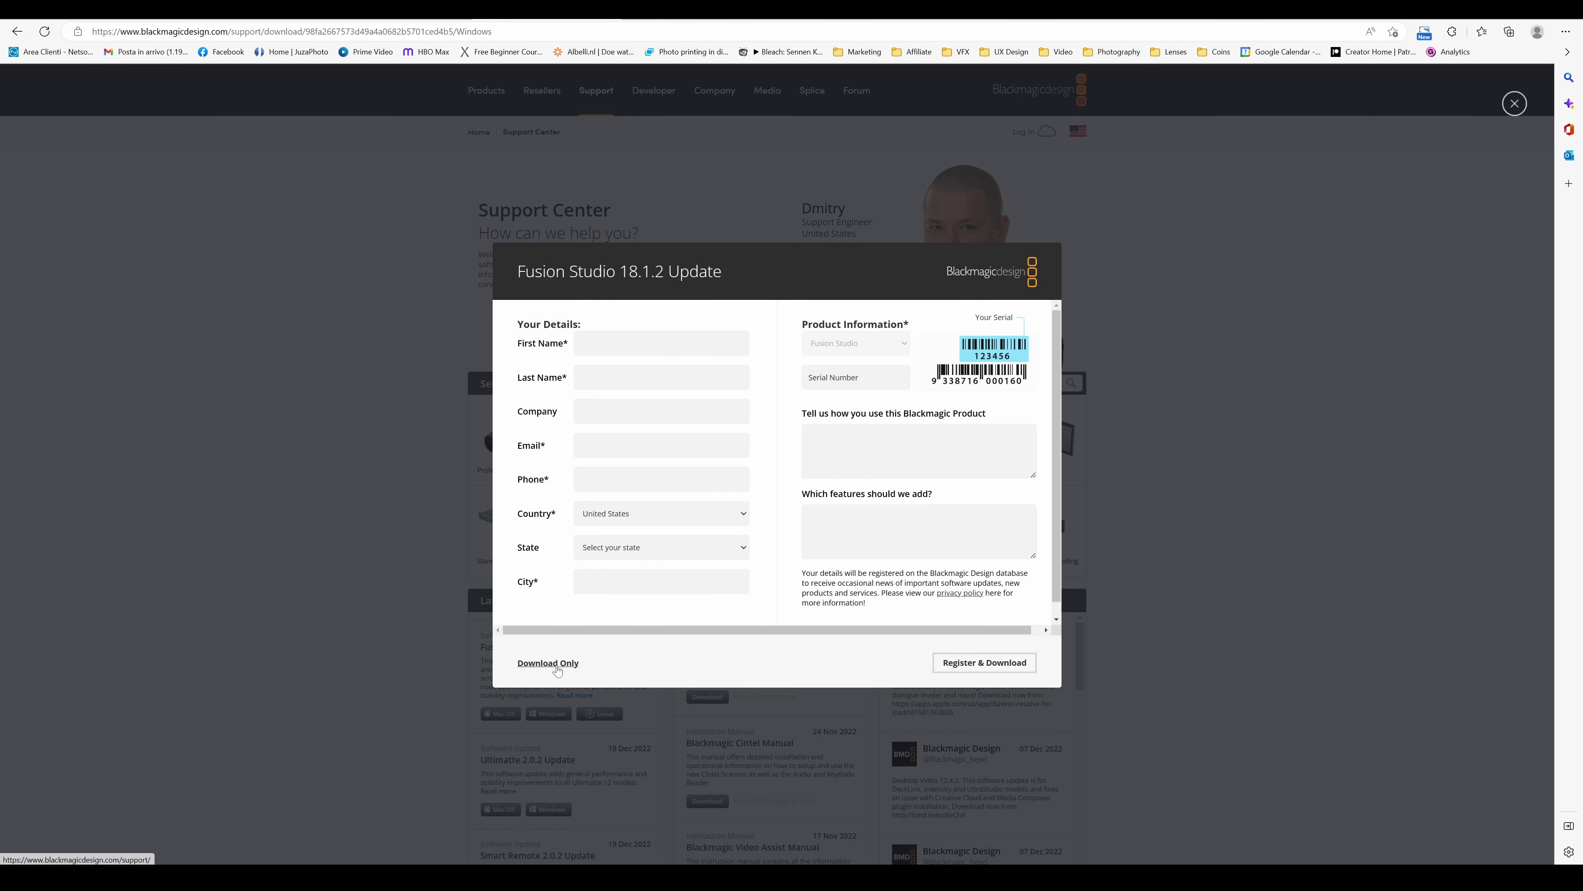
left_click(548, 662)
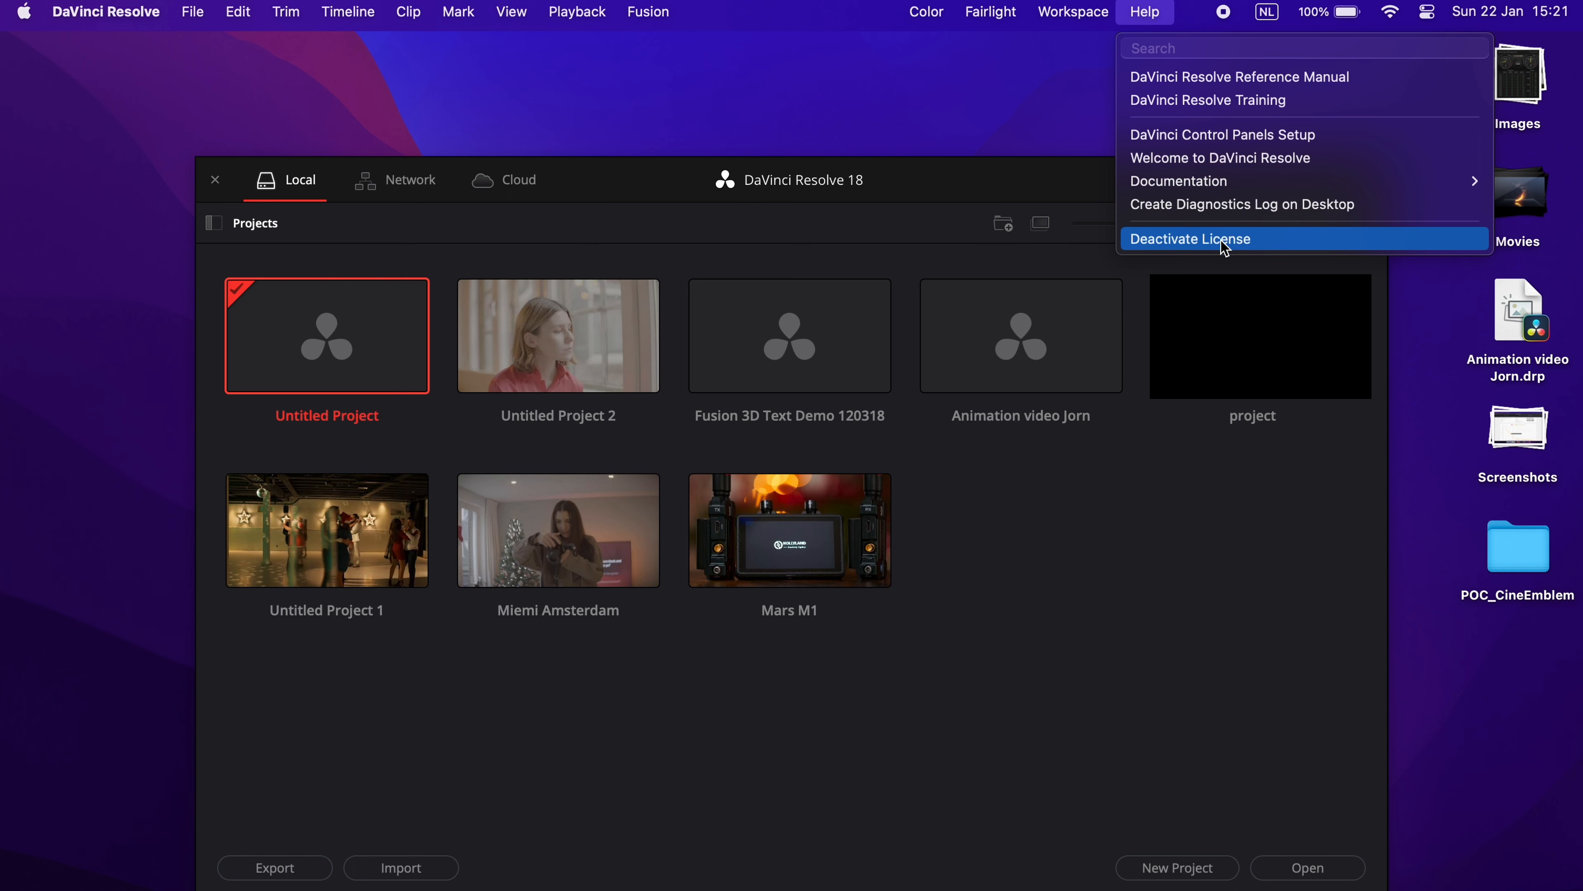
Deactivate the DaVinci Resolve Studio license on this machine and confirm
left_click(1190, 239)
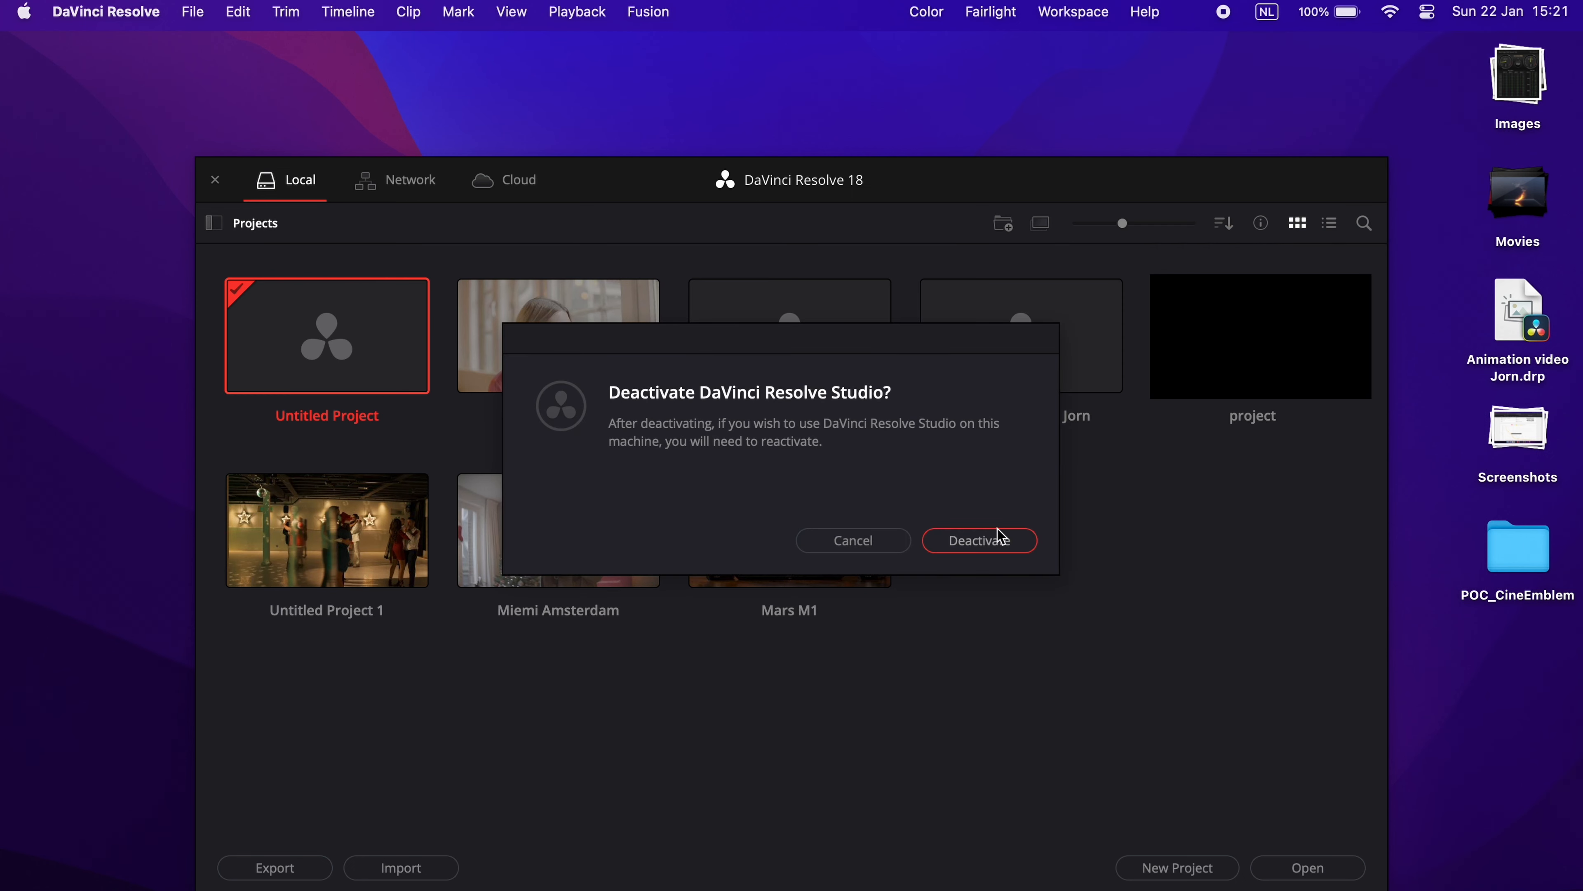
left_click(977, 541)
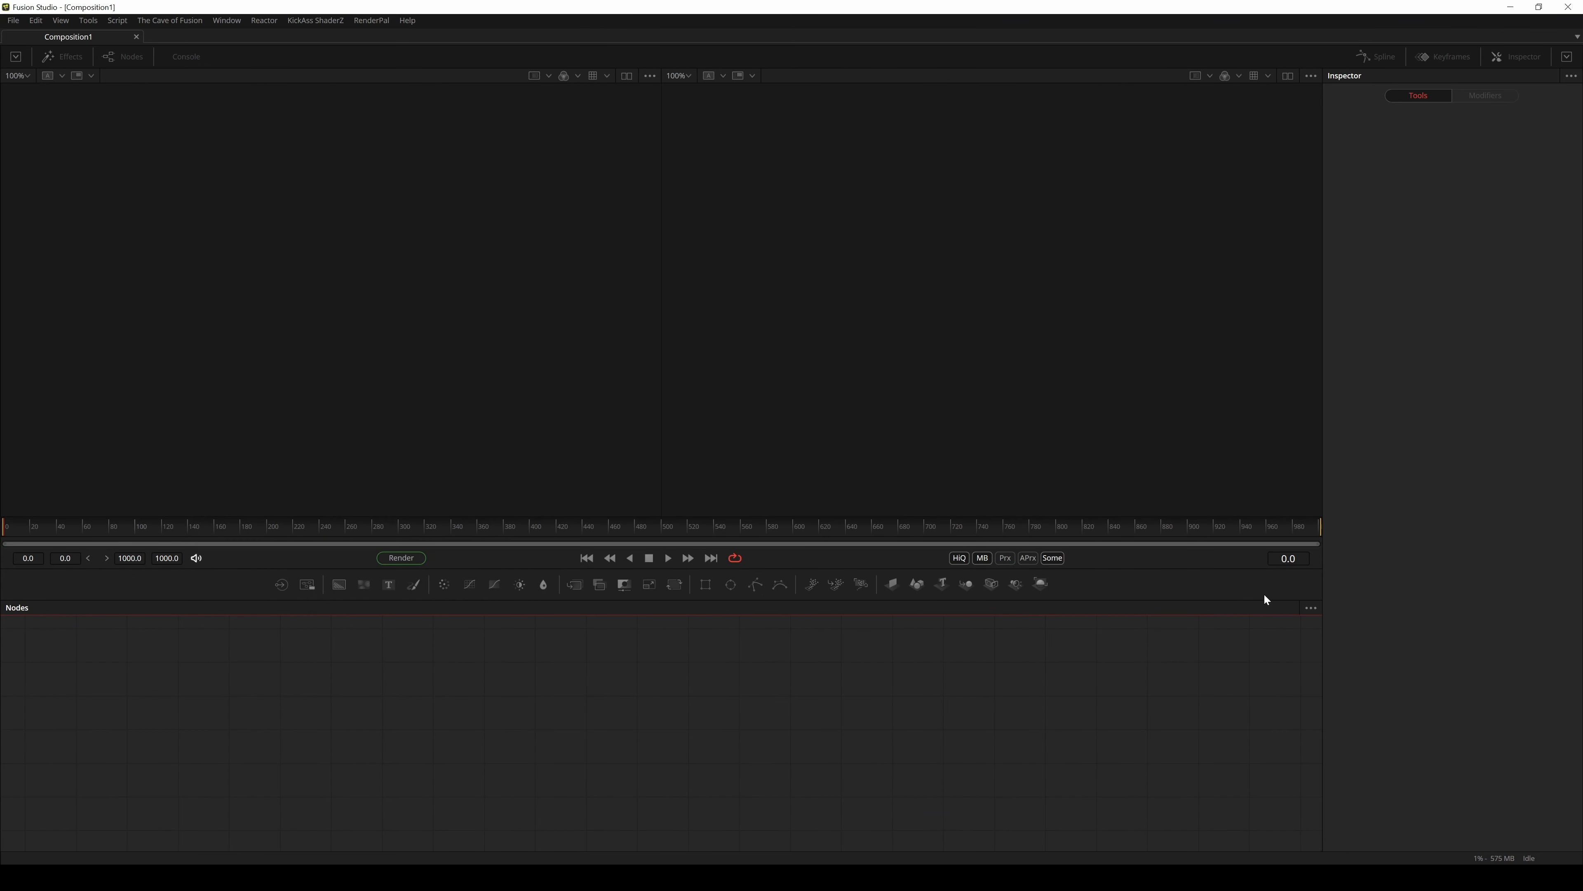
Set Fusion's default frame format preference to Ultra HD 2160 (3840×2160) and save it
left_click(13, 20)
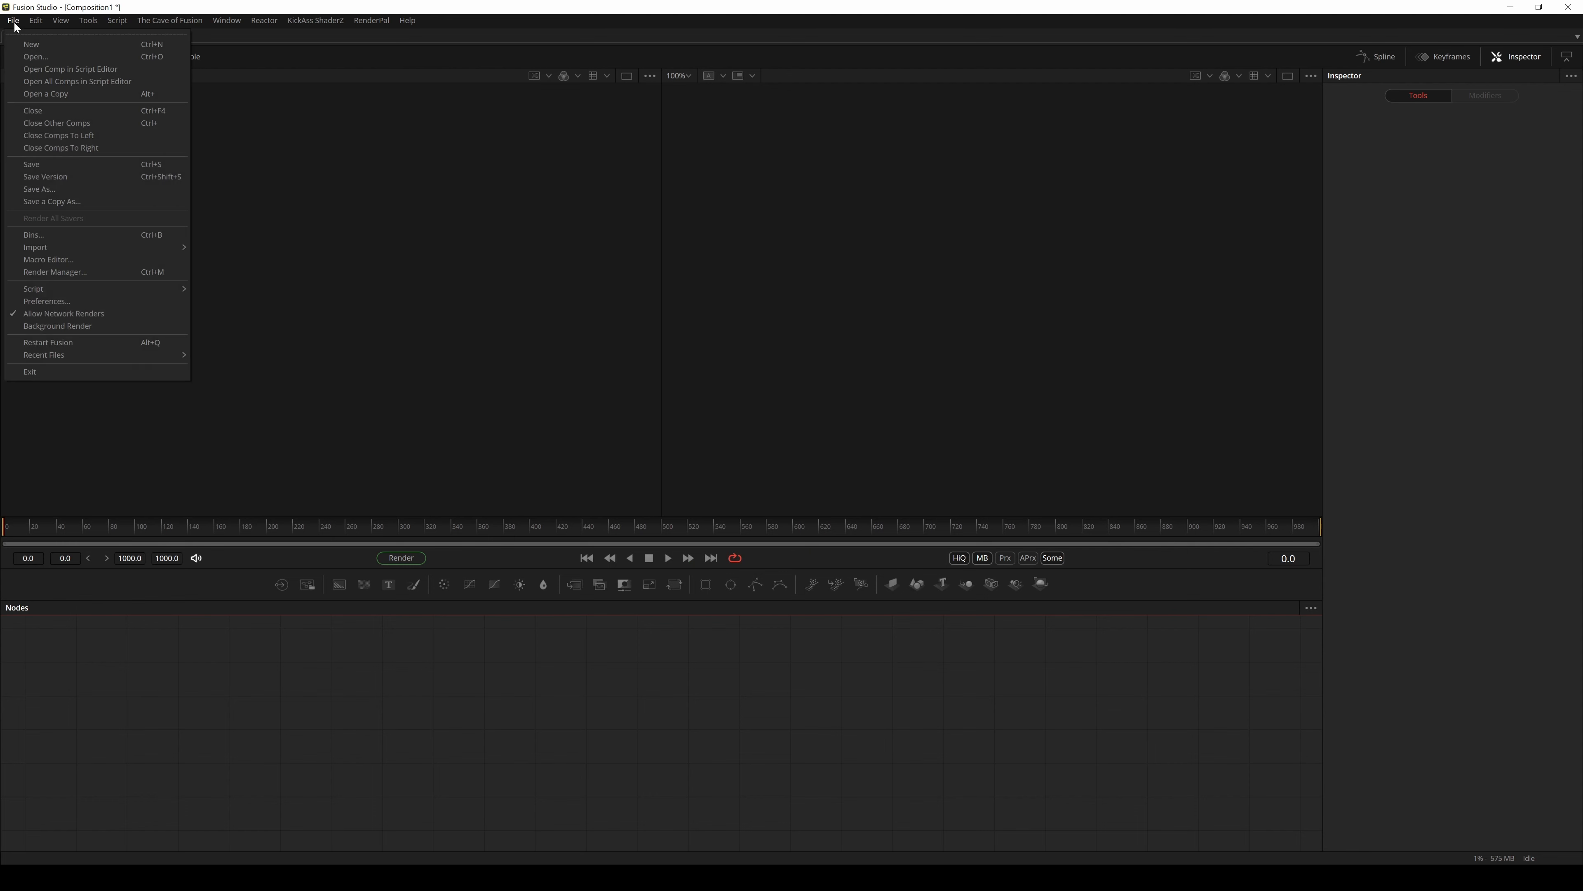
left_click(47, 301)
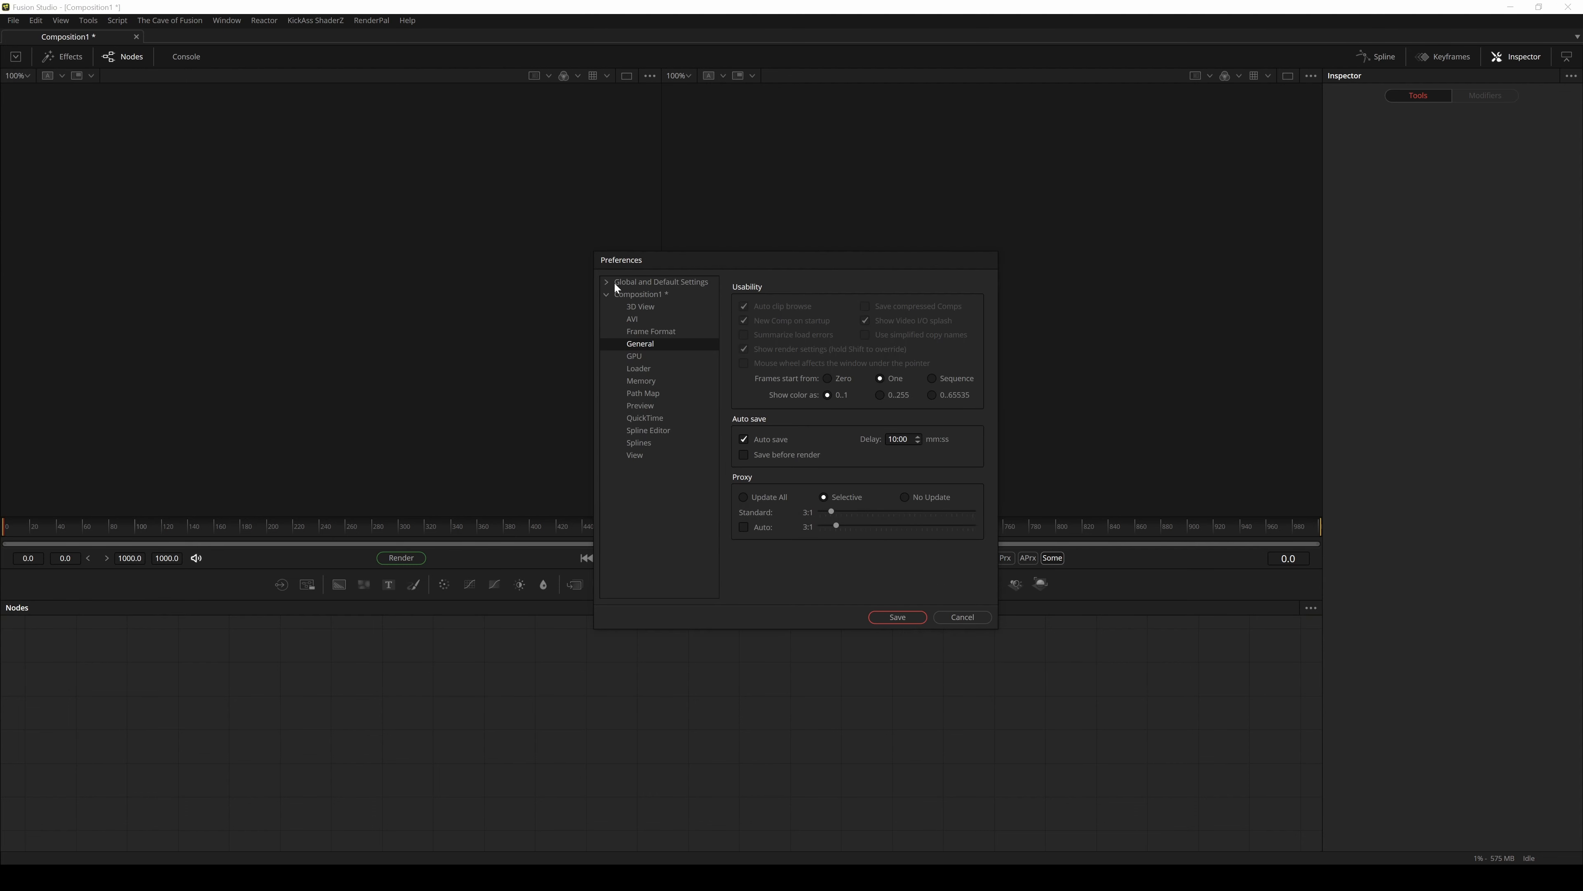
left_click(607, 282)
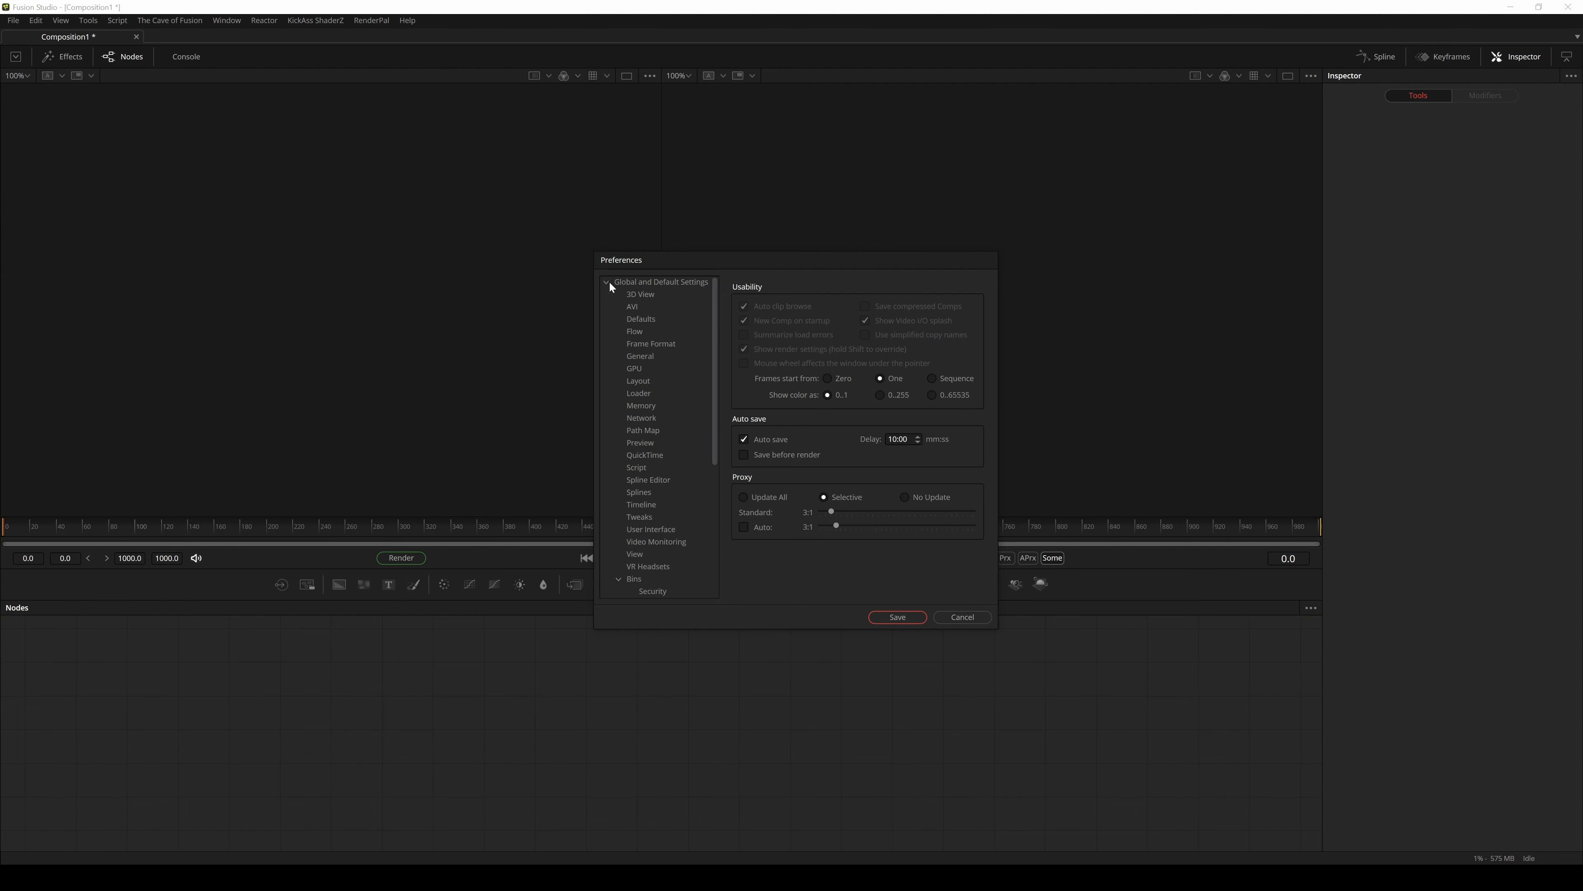
left_click(650, 343)
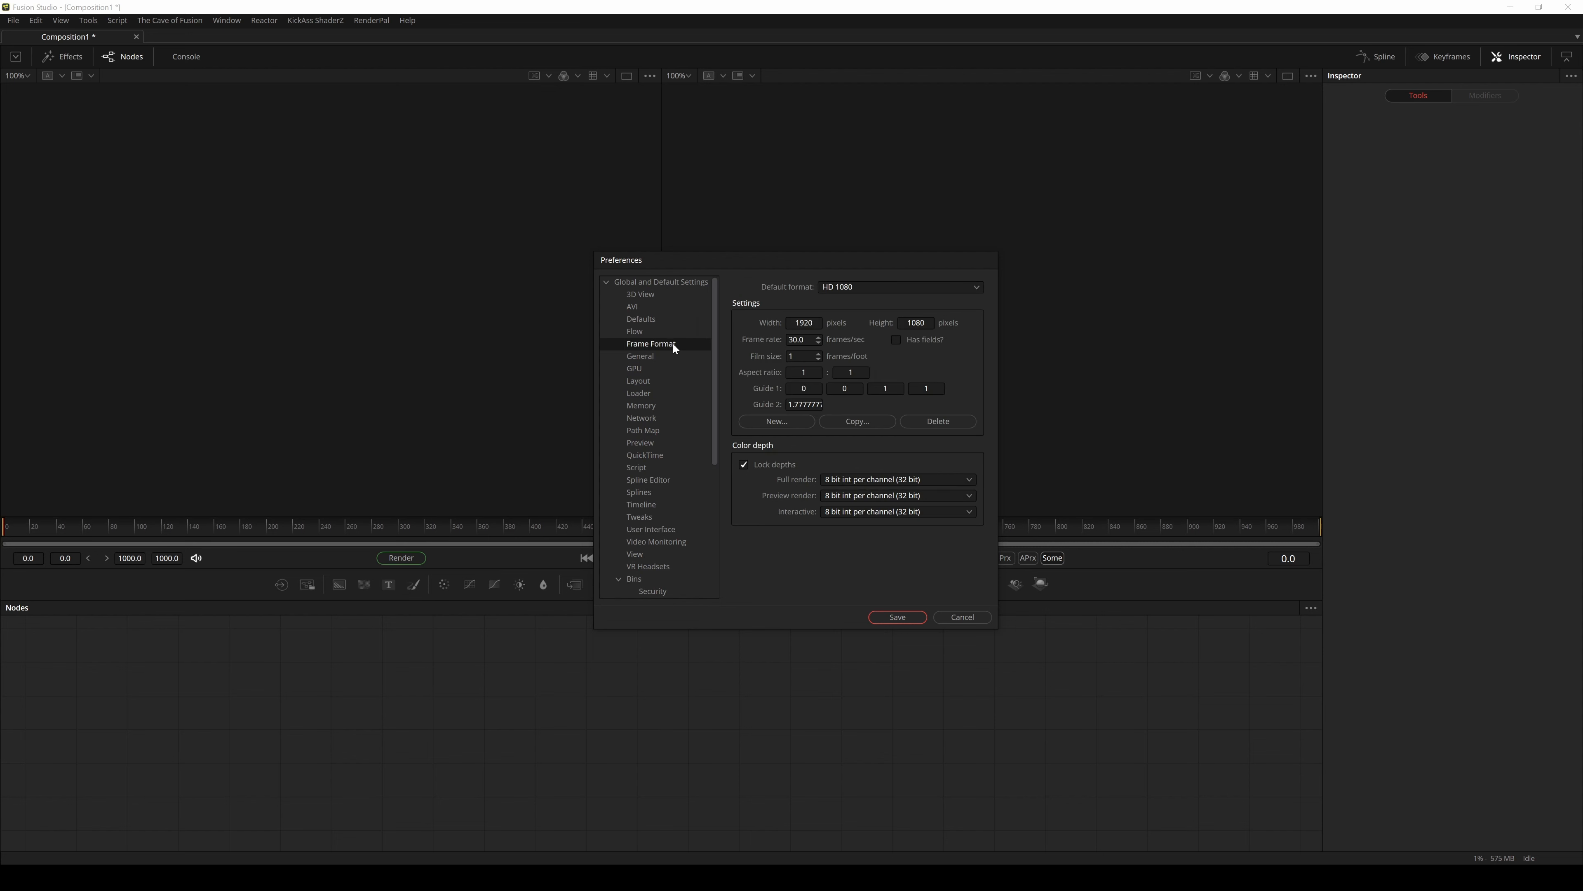
left_click(899, 286)
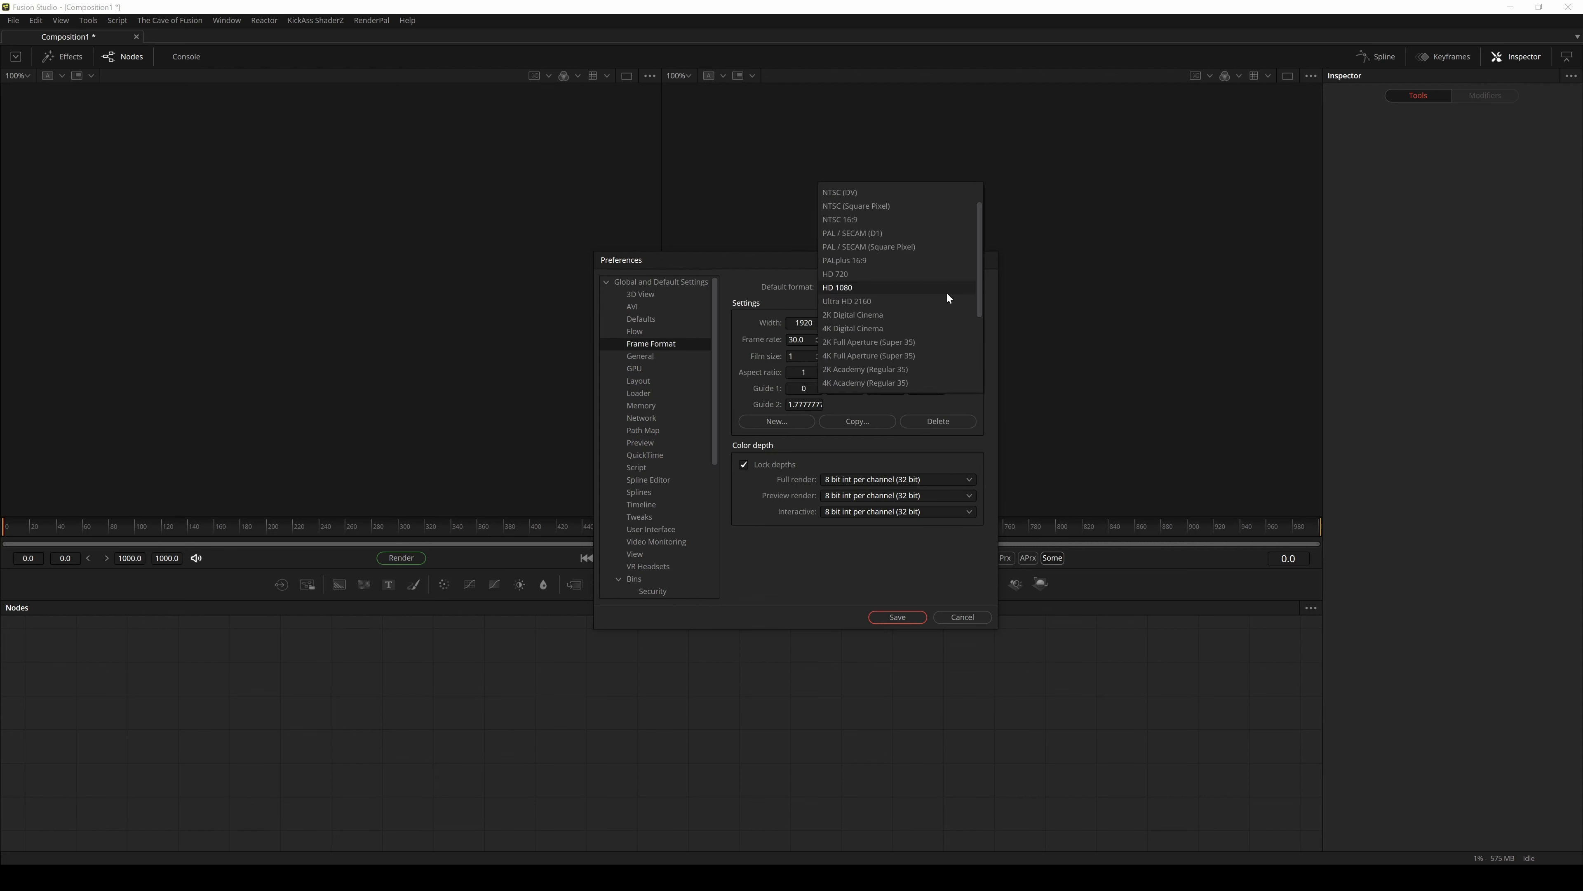
left_click(846, 301)
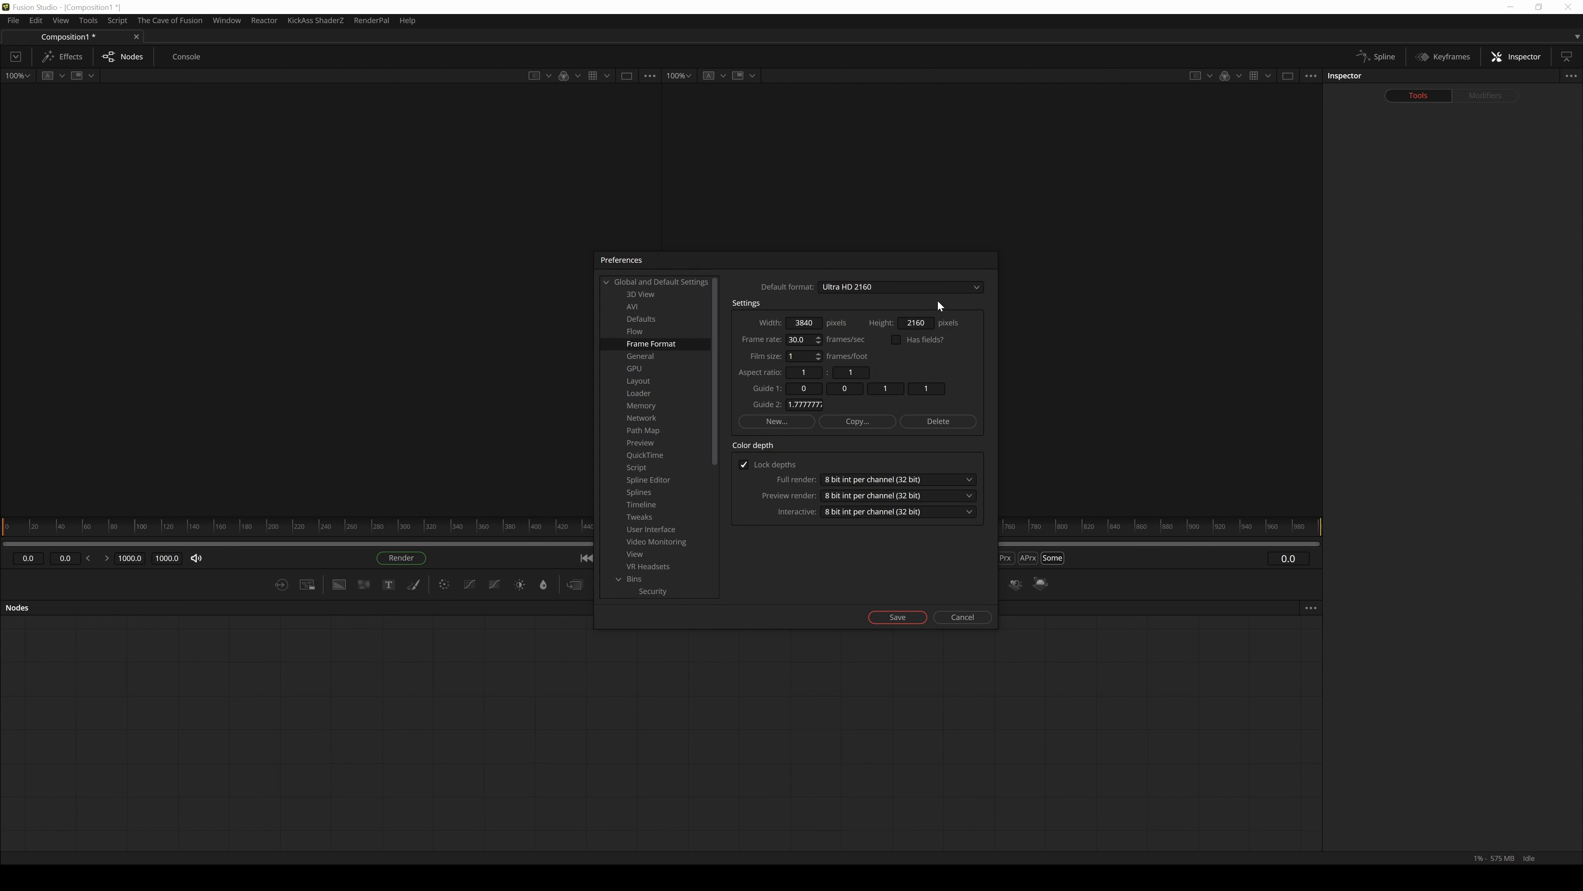
left_click(894, 617)
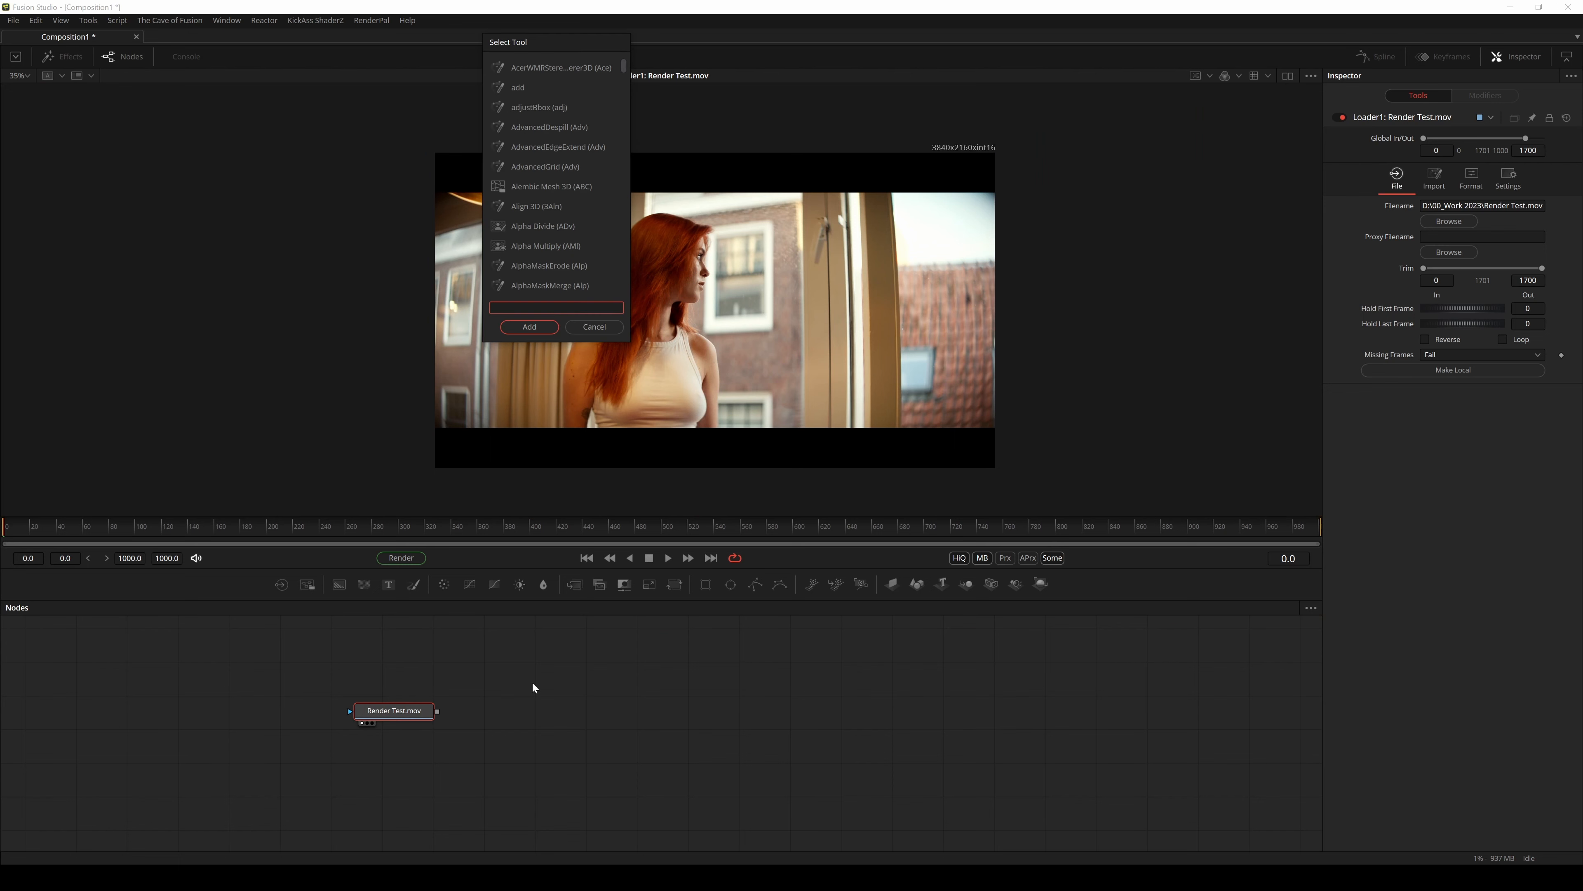
Add a Saver node (sv) after the loader writing Render_ProRes as a QuickTime Movies file
type("sv")
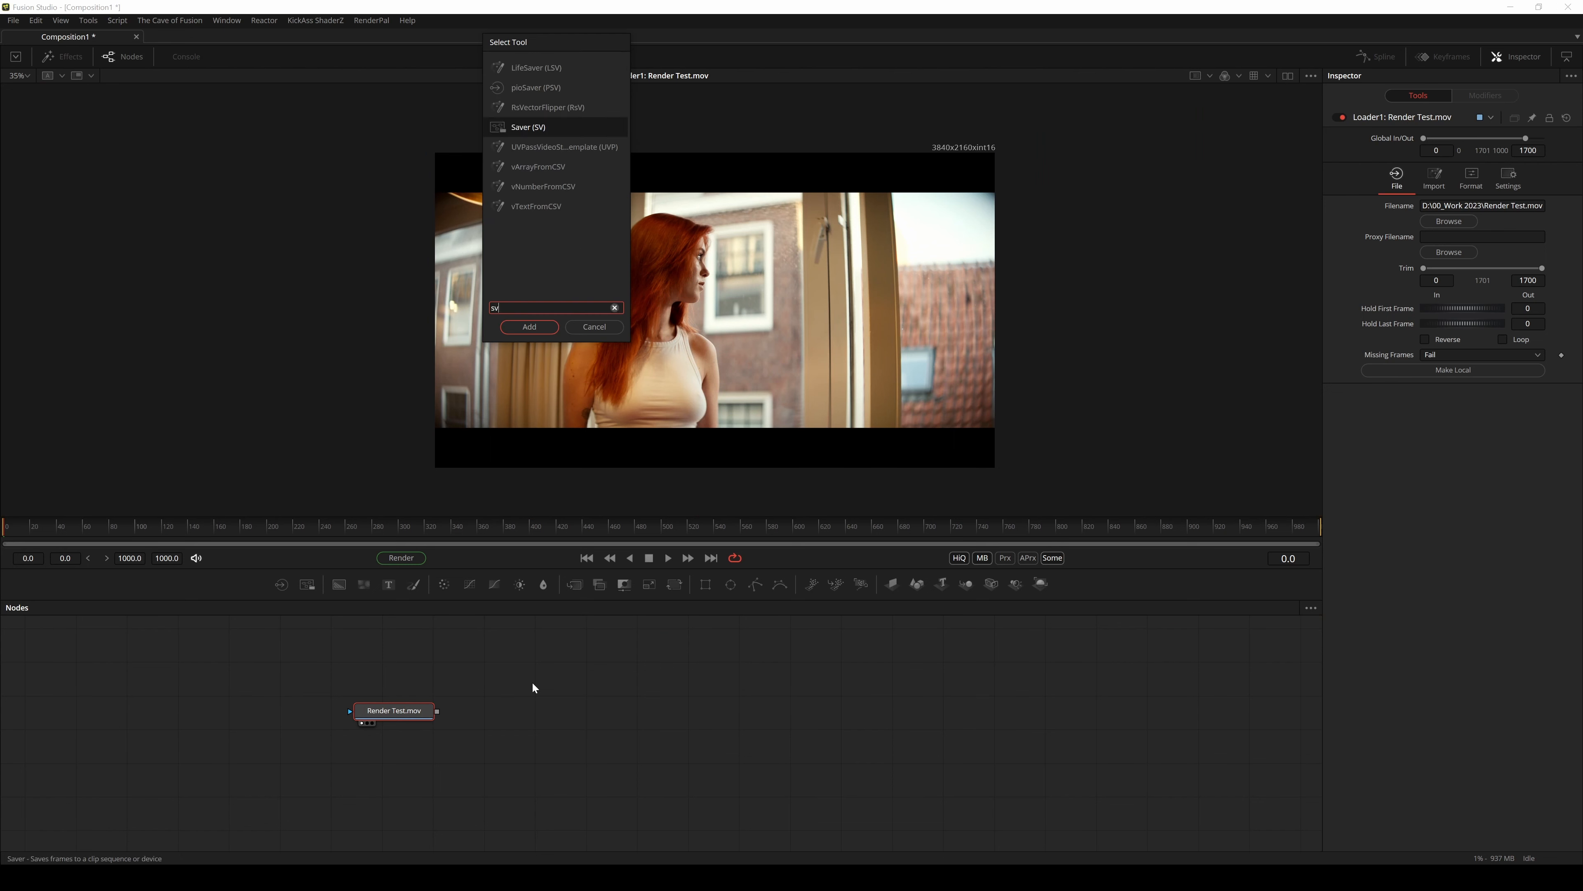
type("sv")
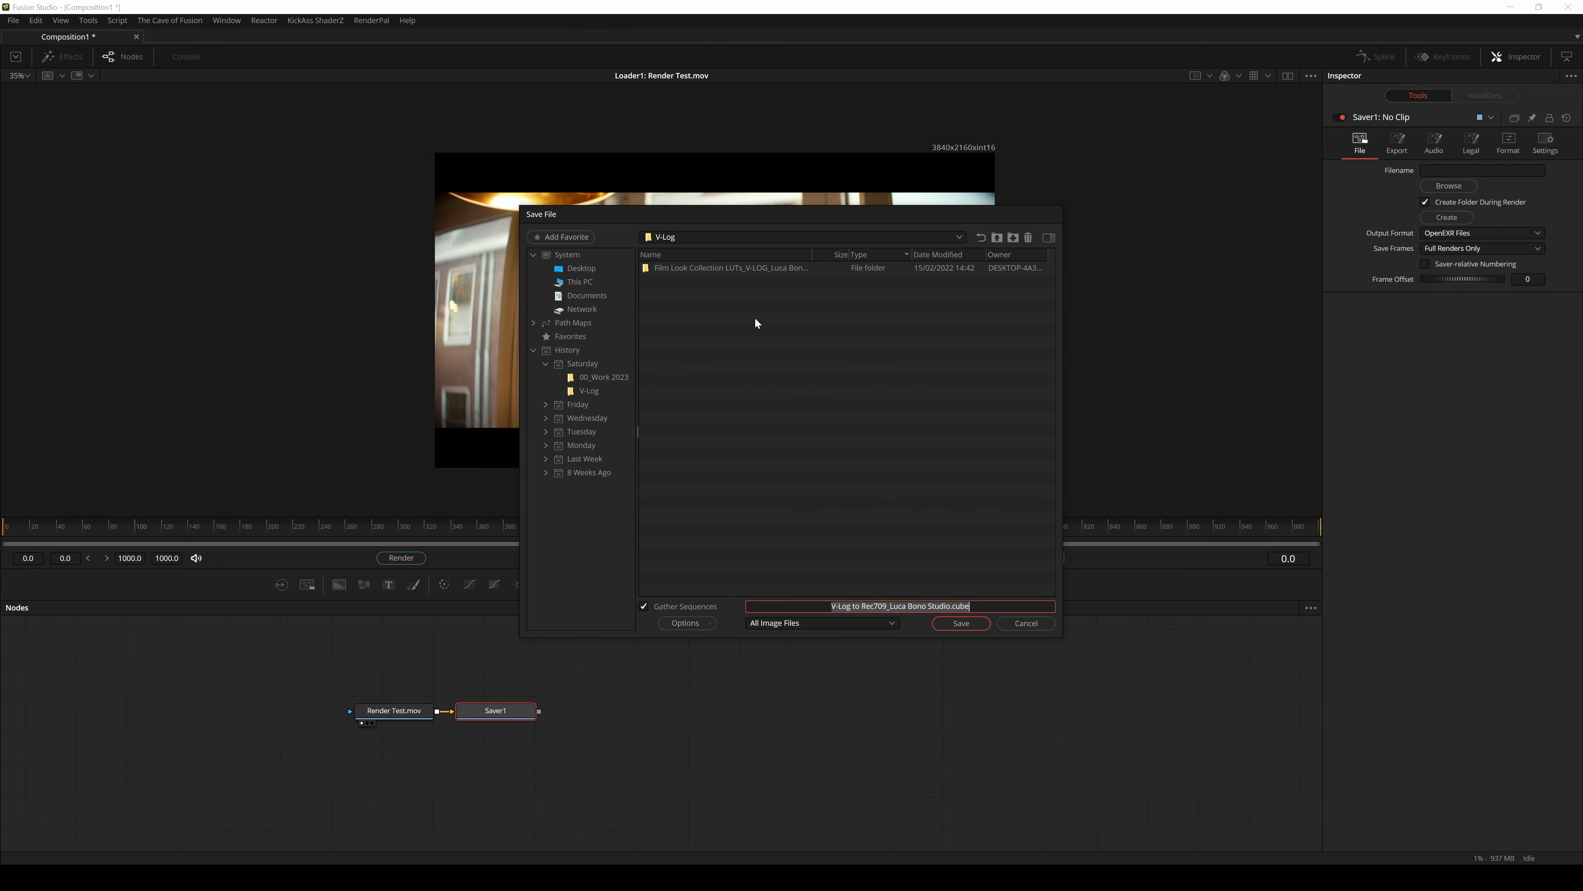
mouse_move(751, 317)
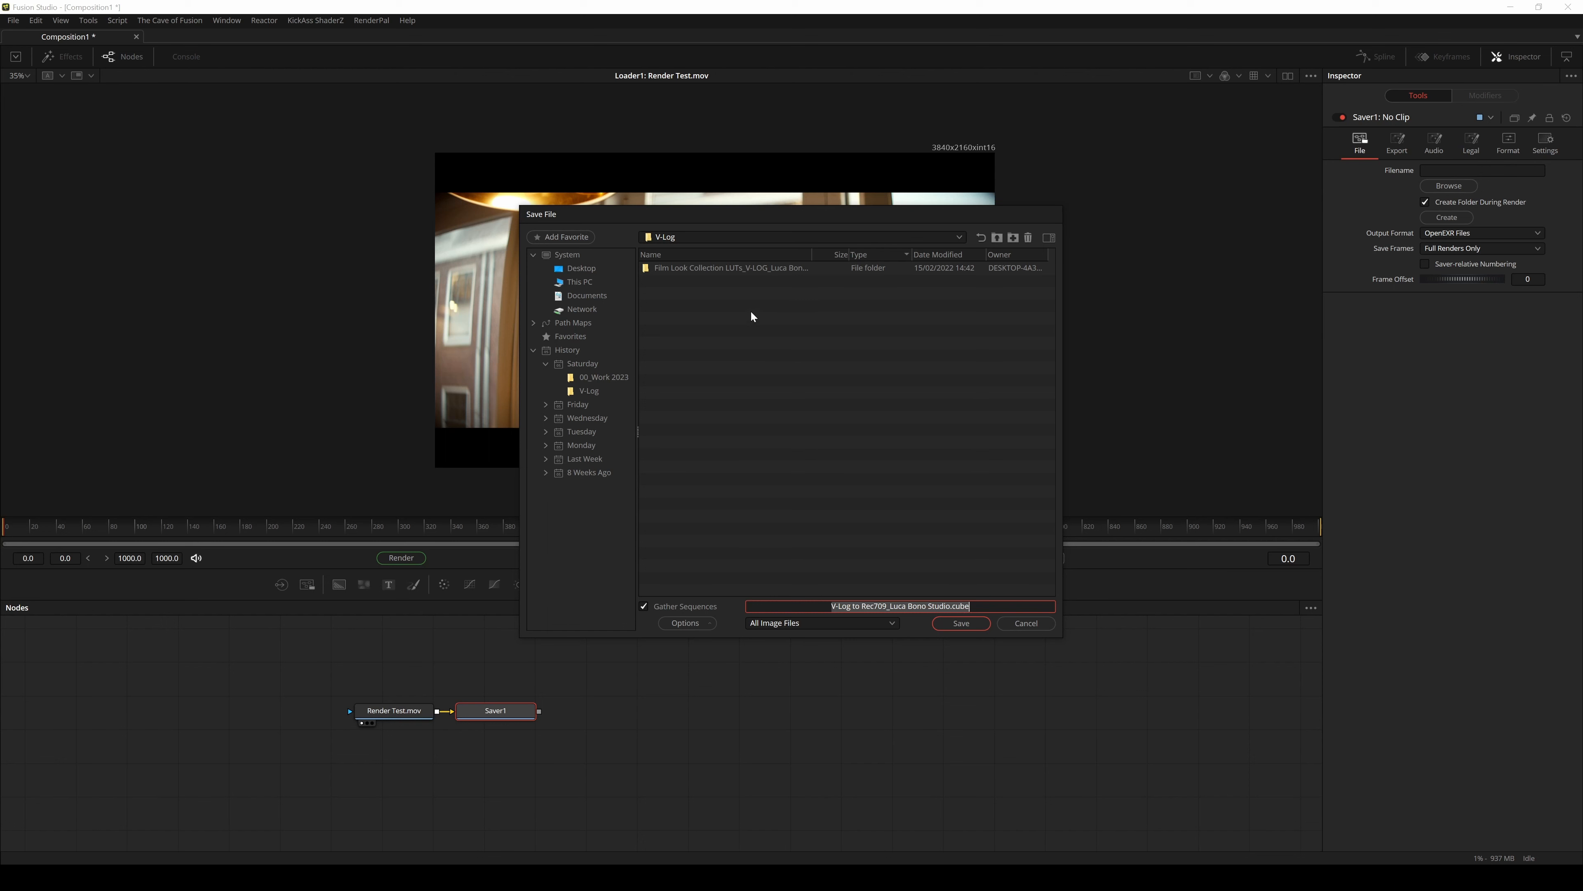
type("Render_ProRes")
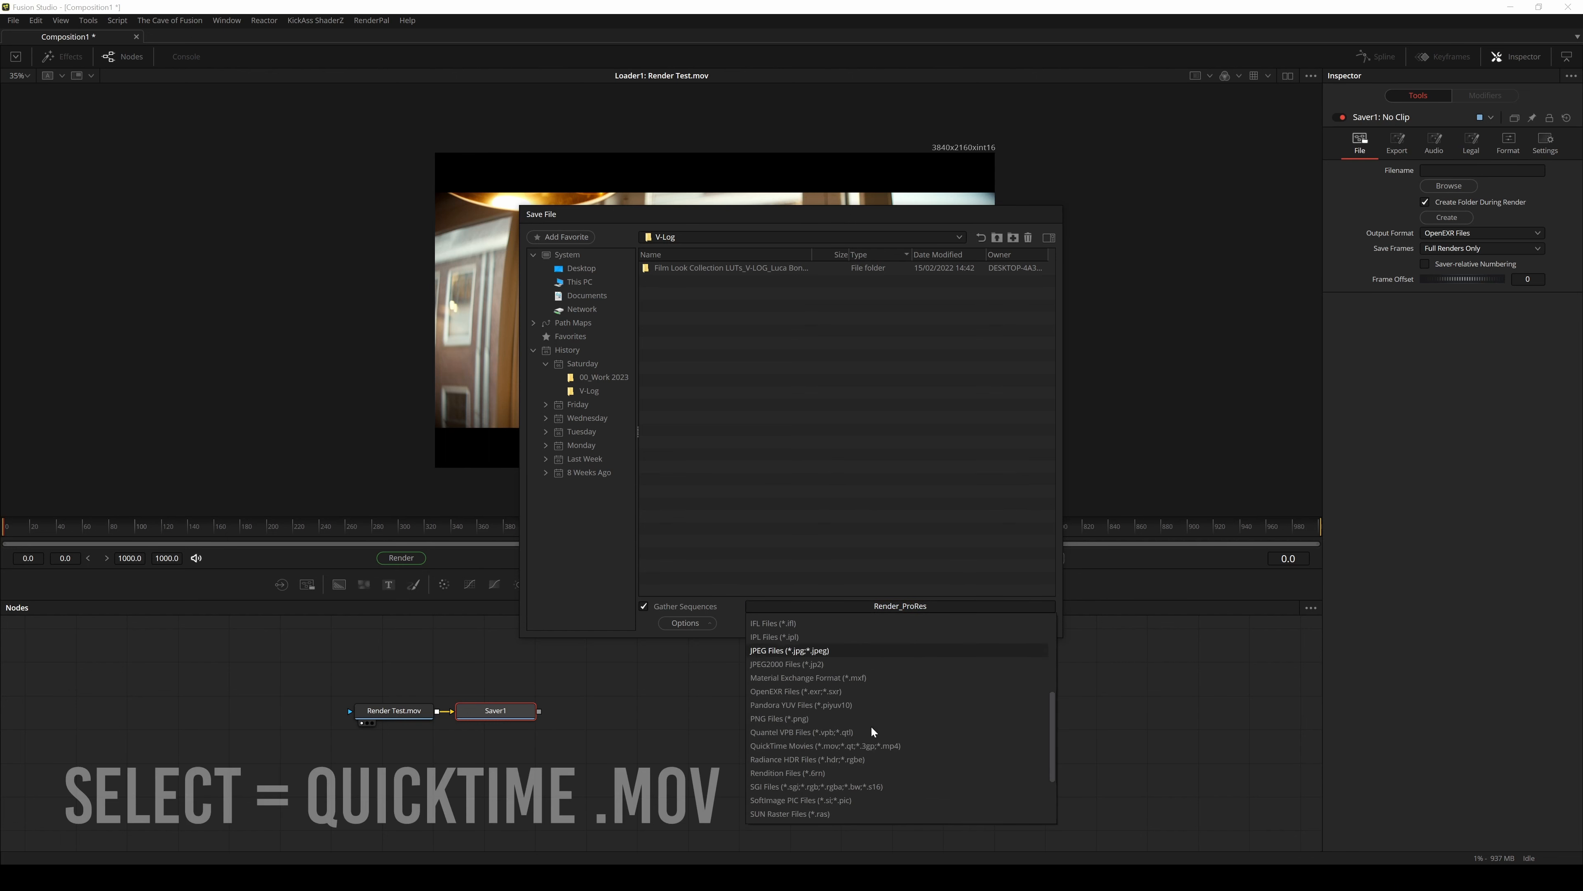
left_click(825, 746)
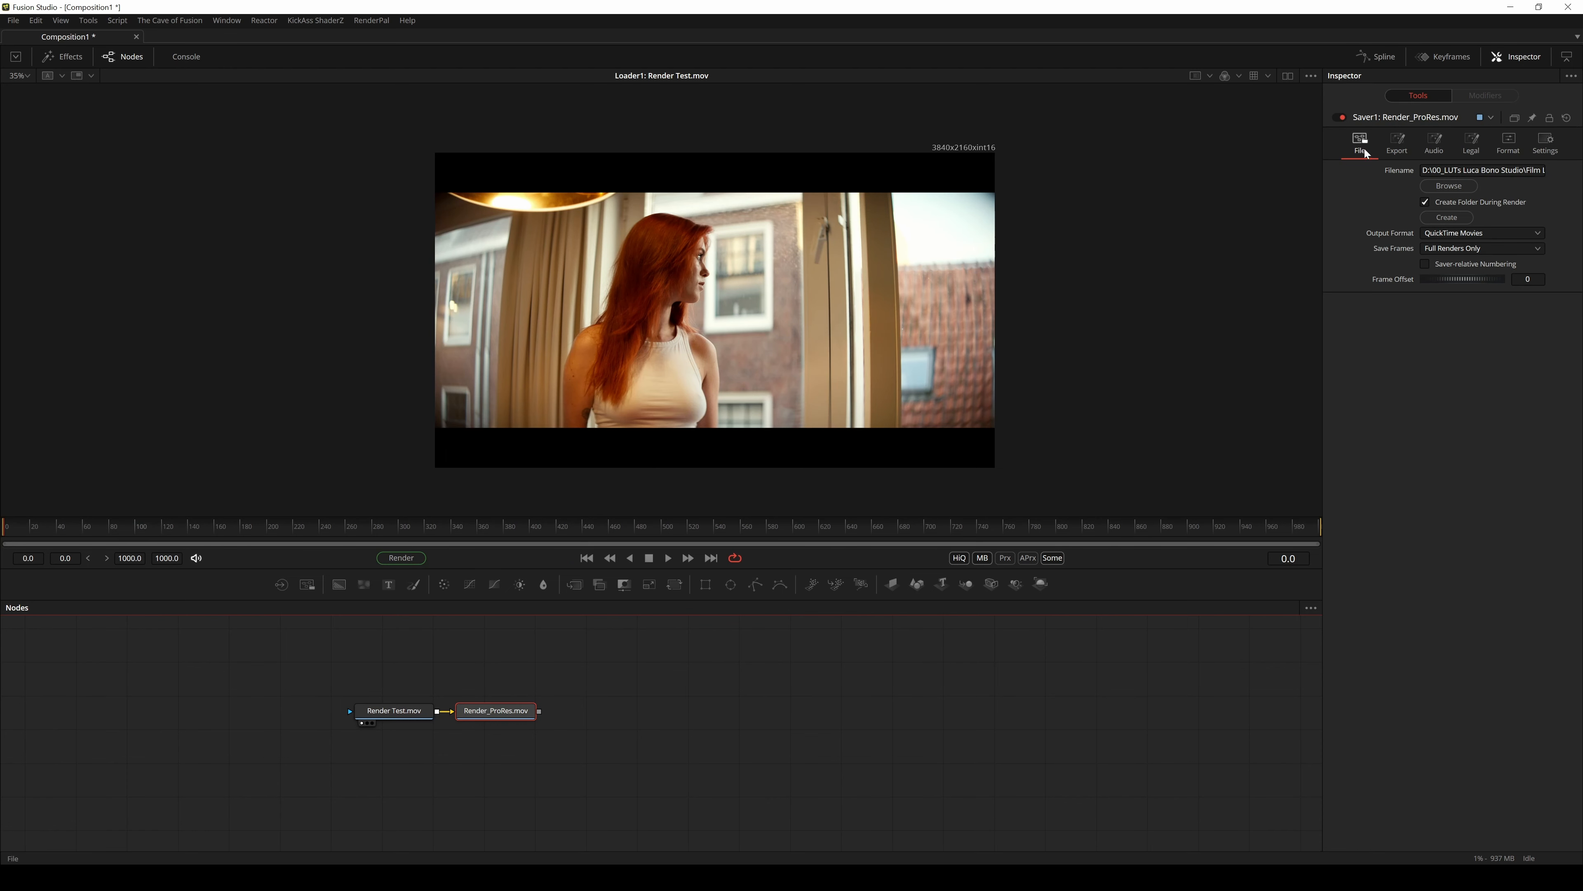
Set the Saver's compression to Apple ProRes 422 HQ at a 23.976 fps frame rate
left_click(1448, 186)
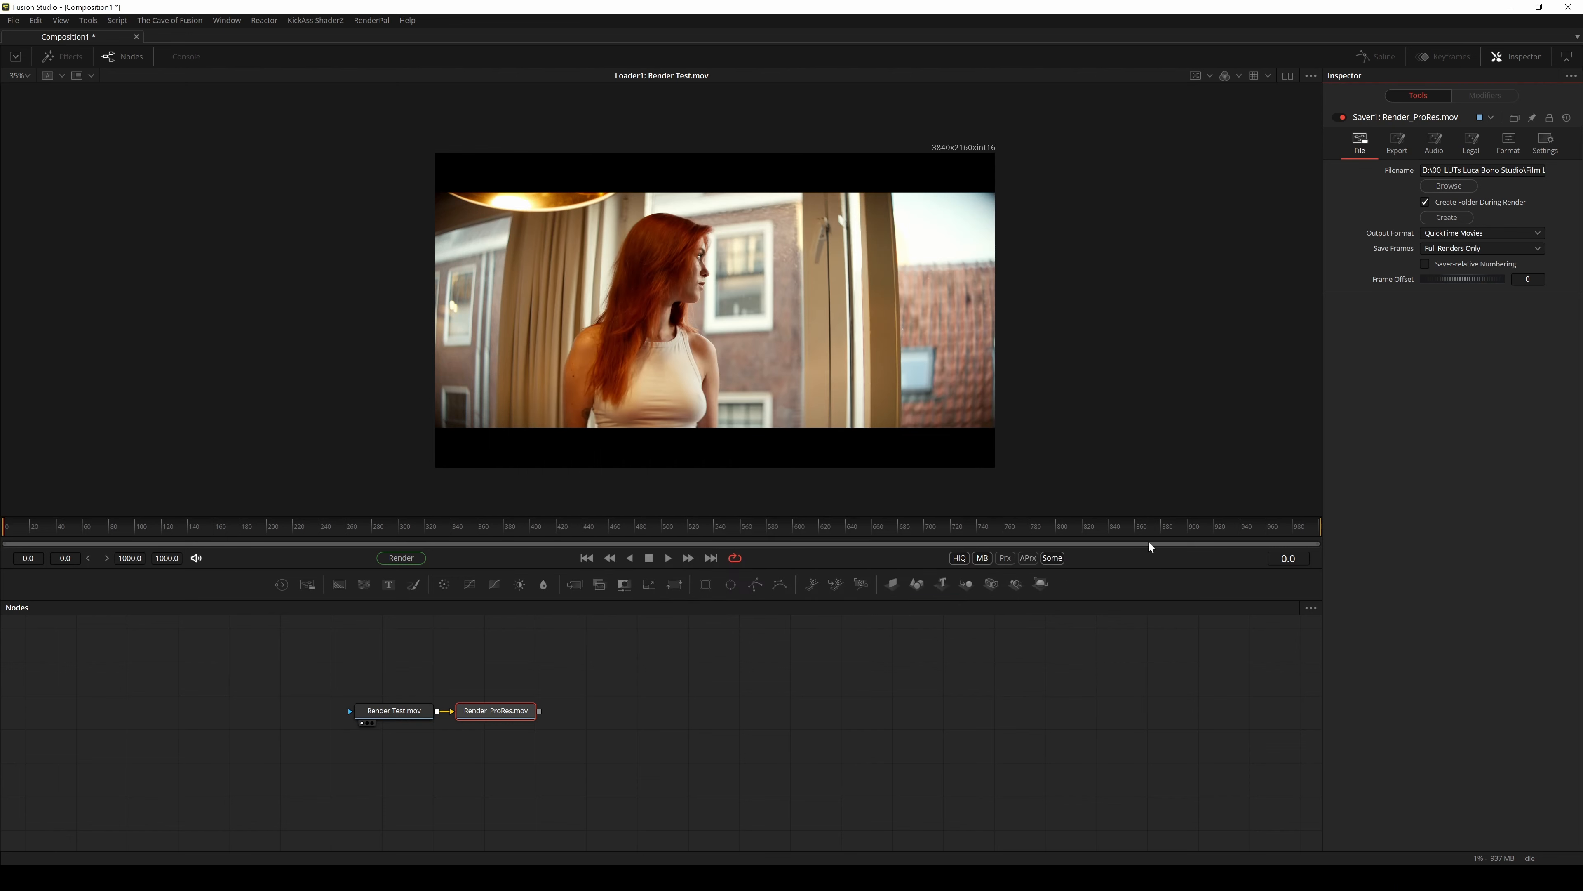
left_click(1472, 144)
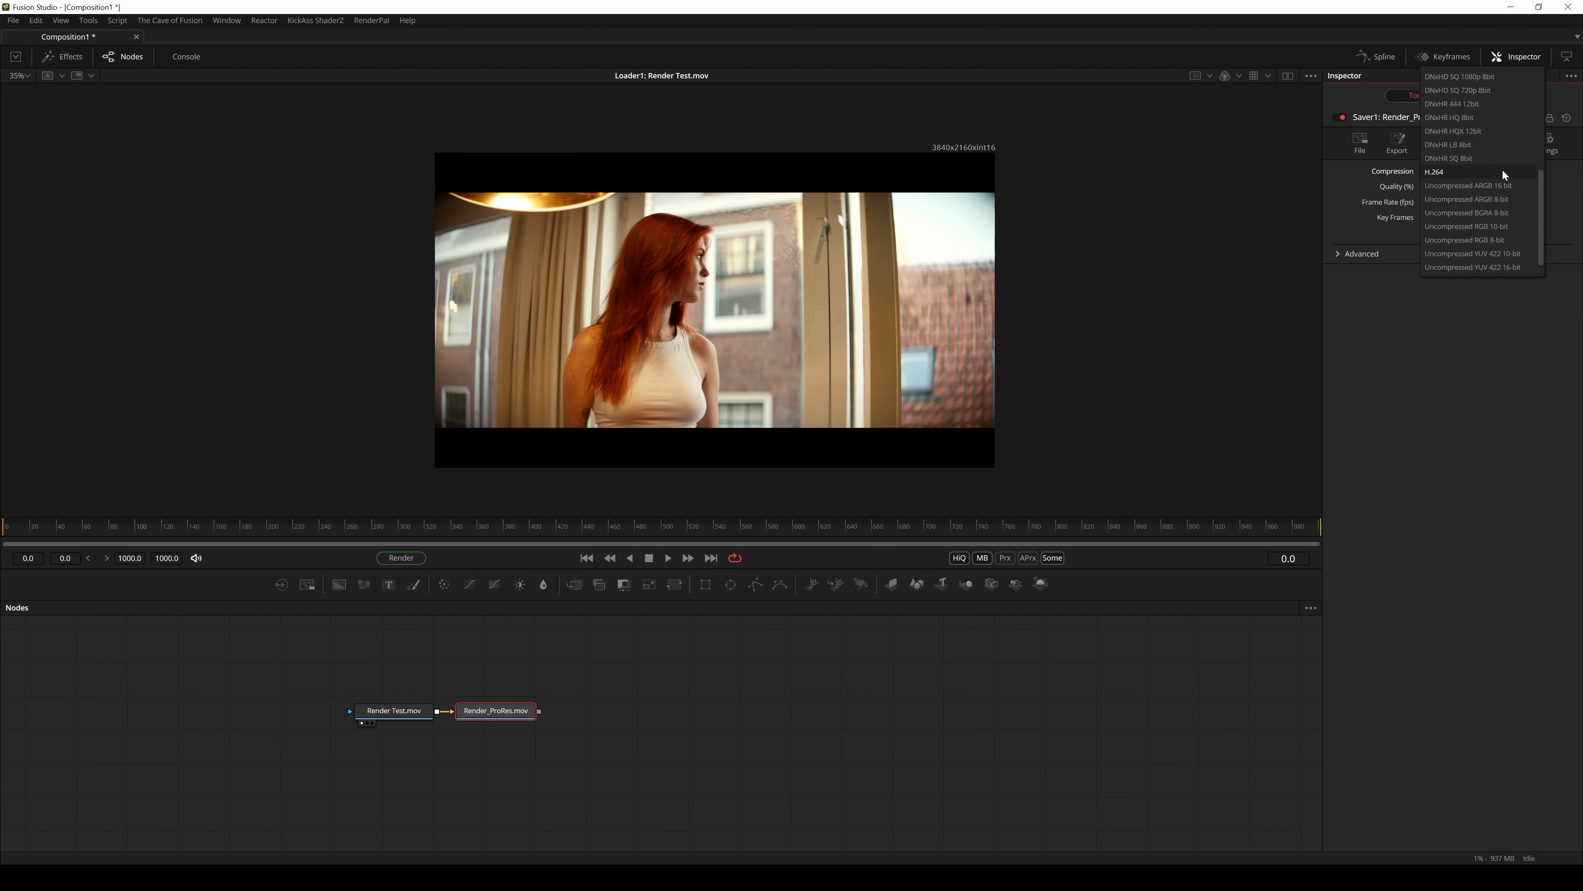
scroll("down", 3)
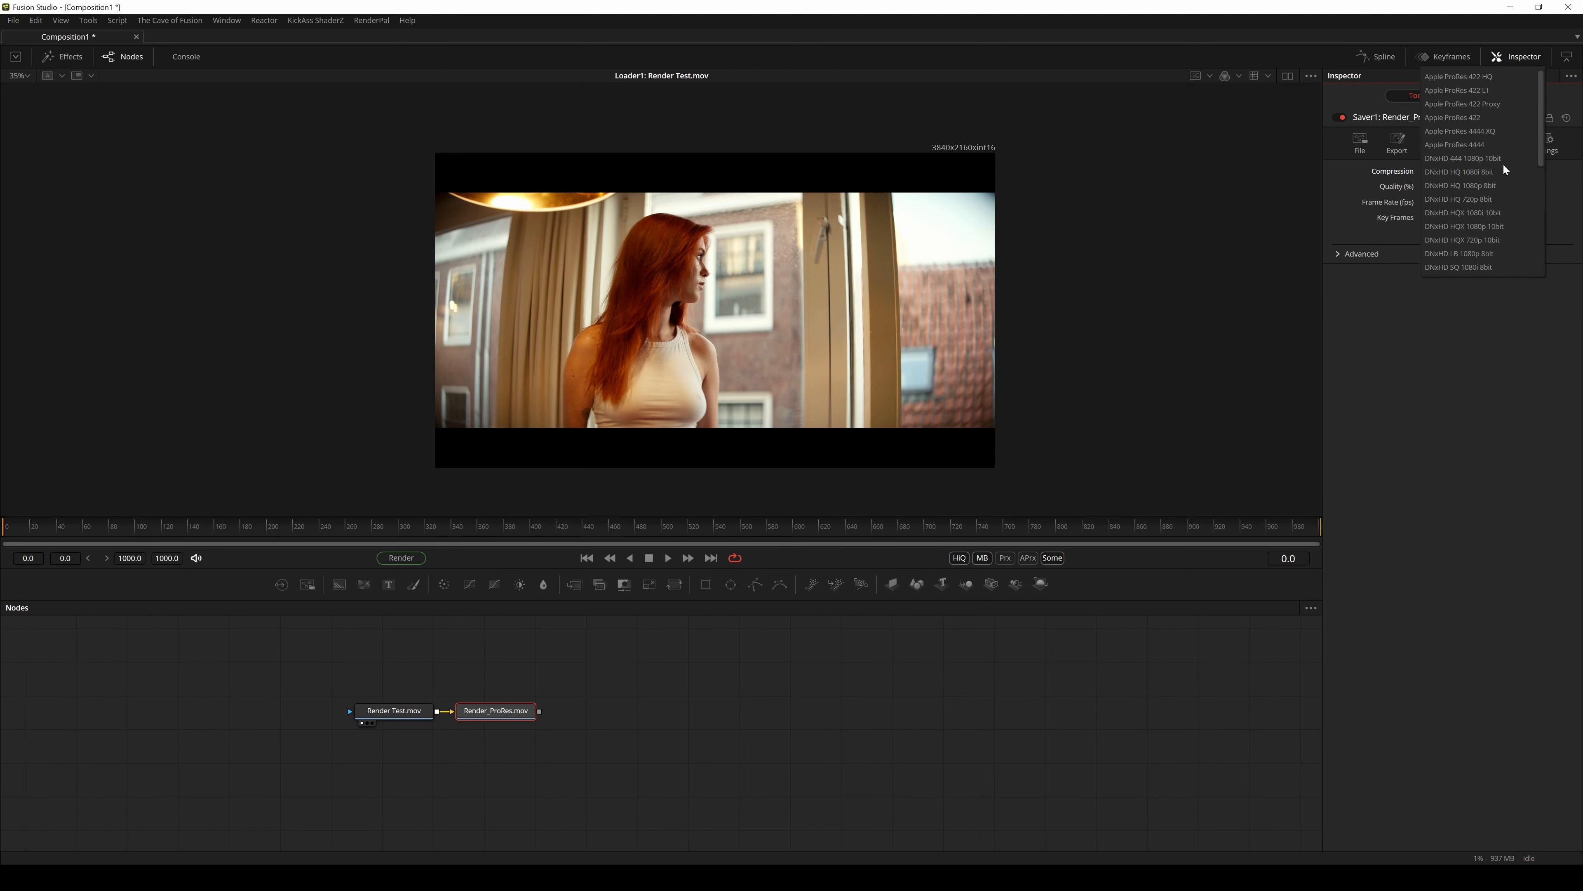
mouse_move(1493, 116)
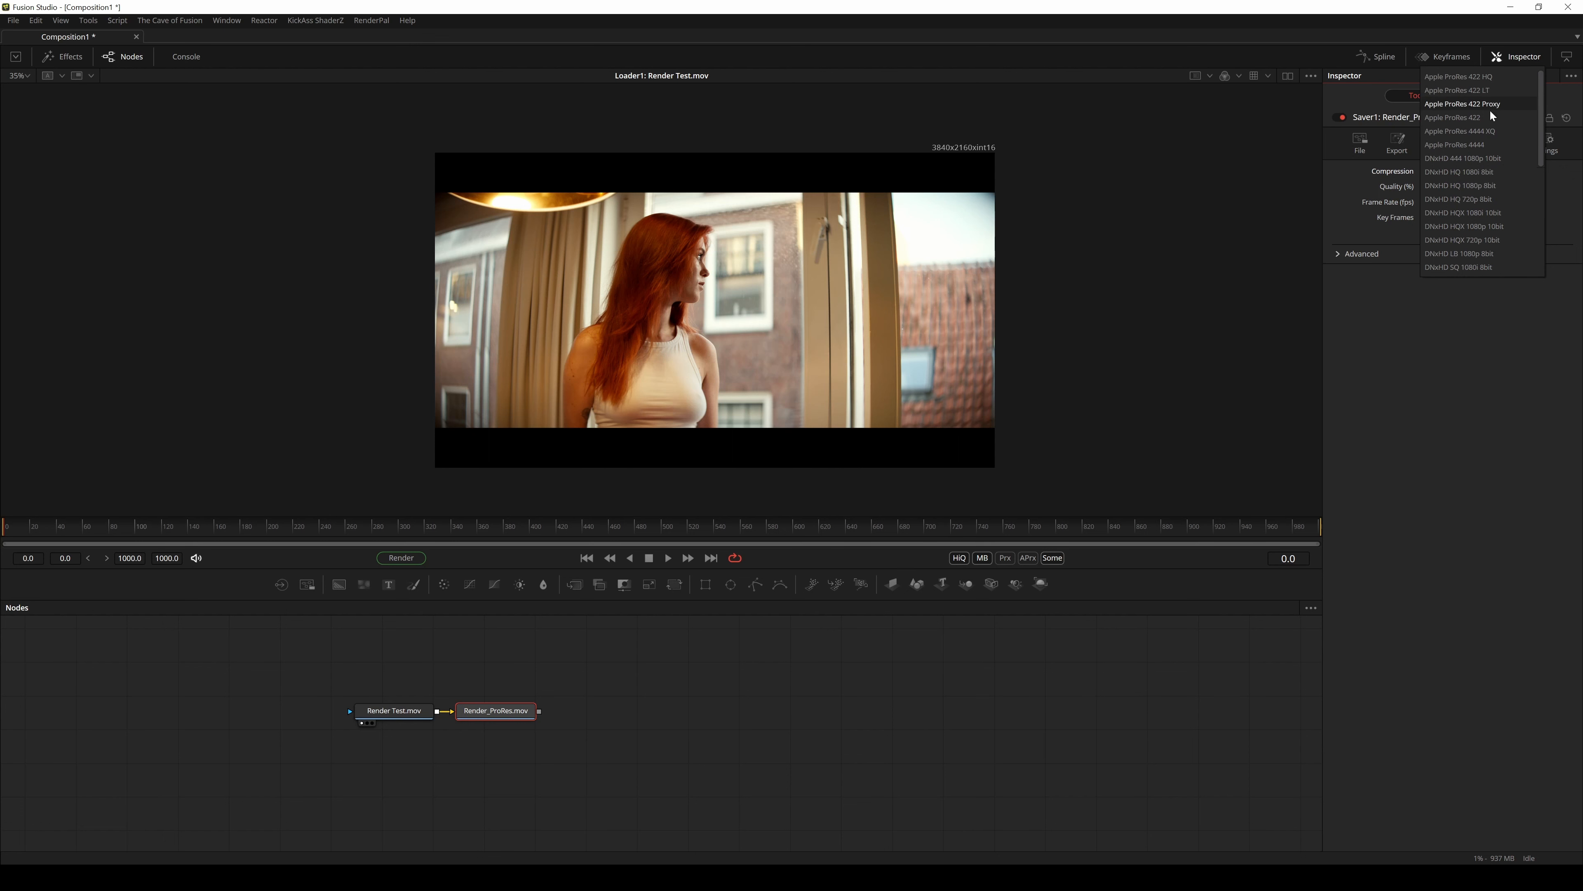
mouse_move(1484, 132)
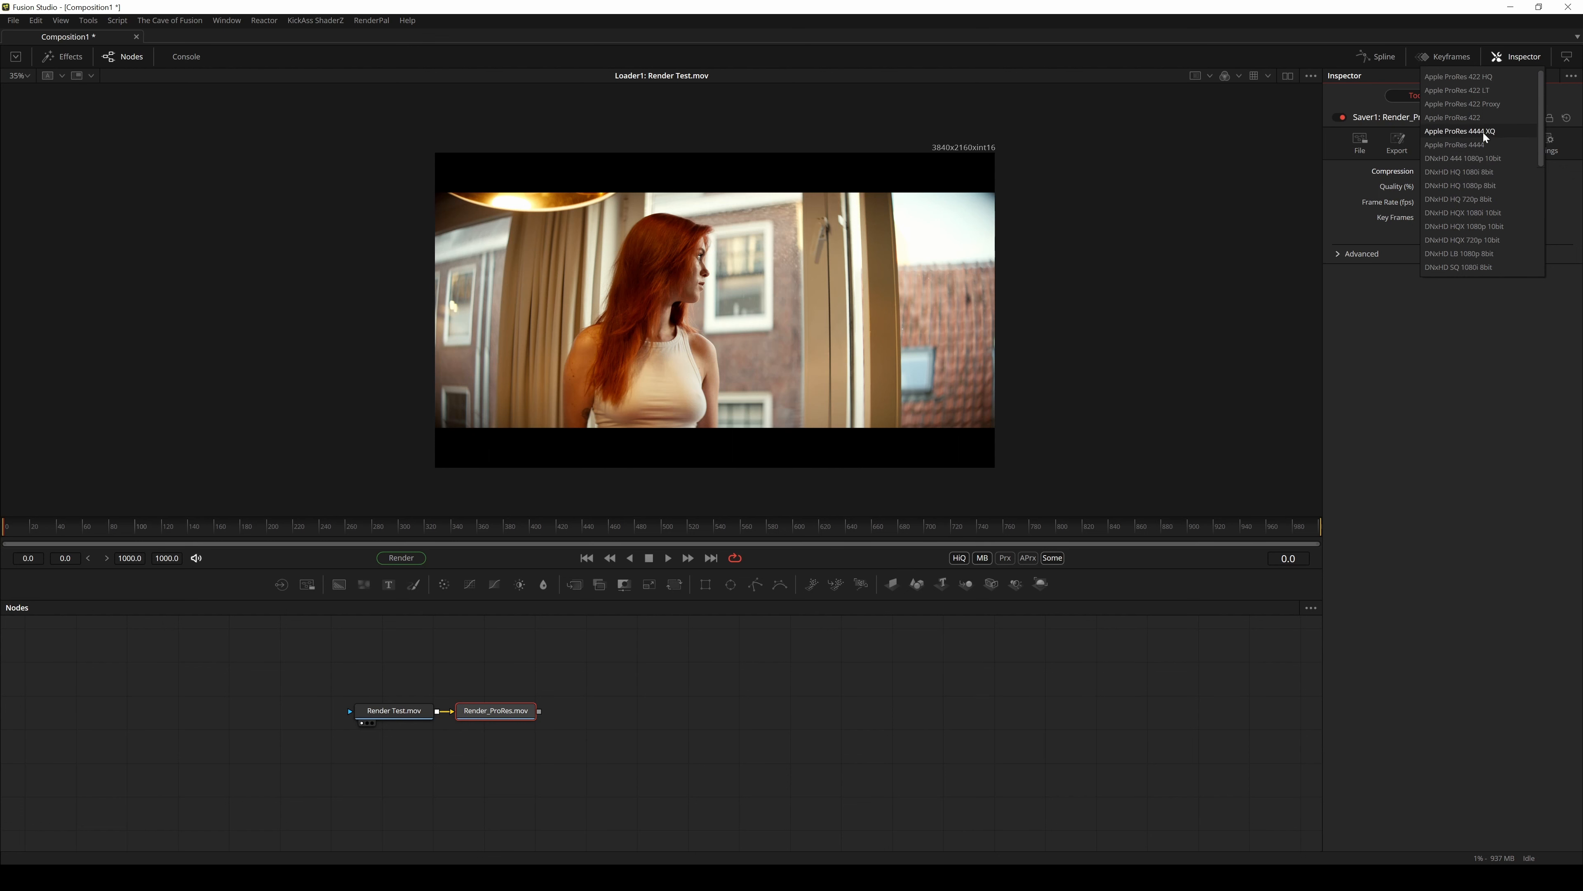
left_click(1459, 76)
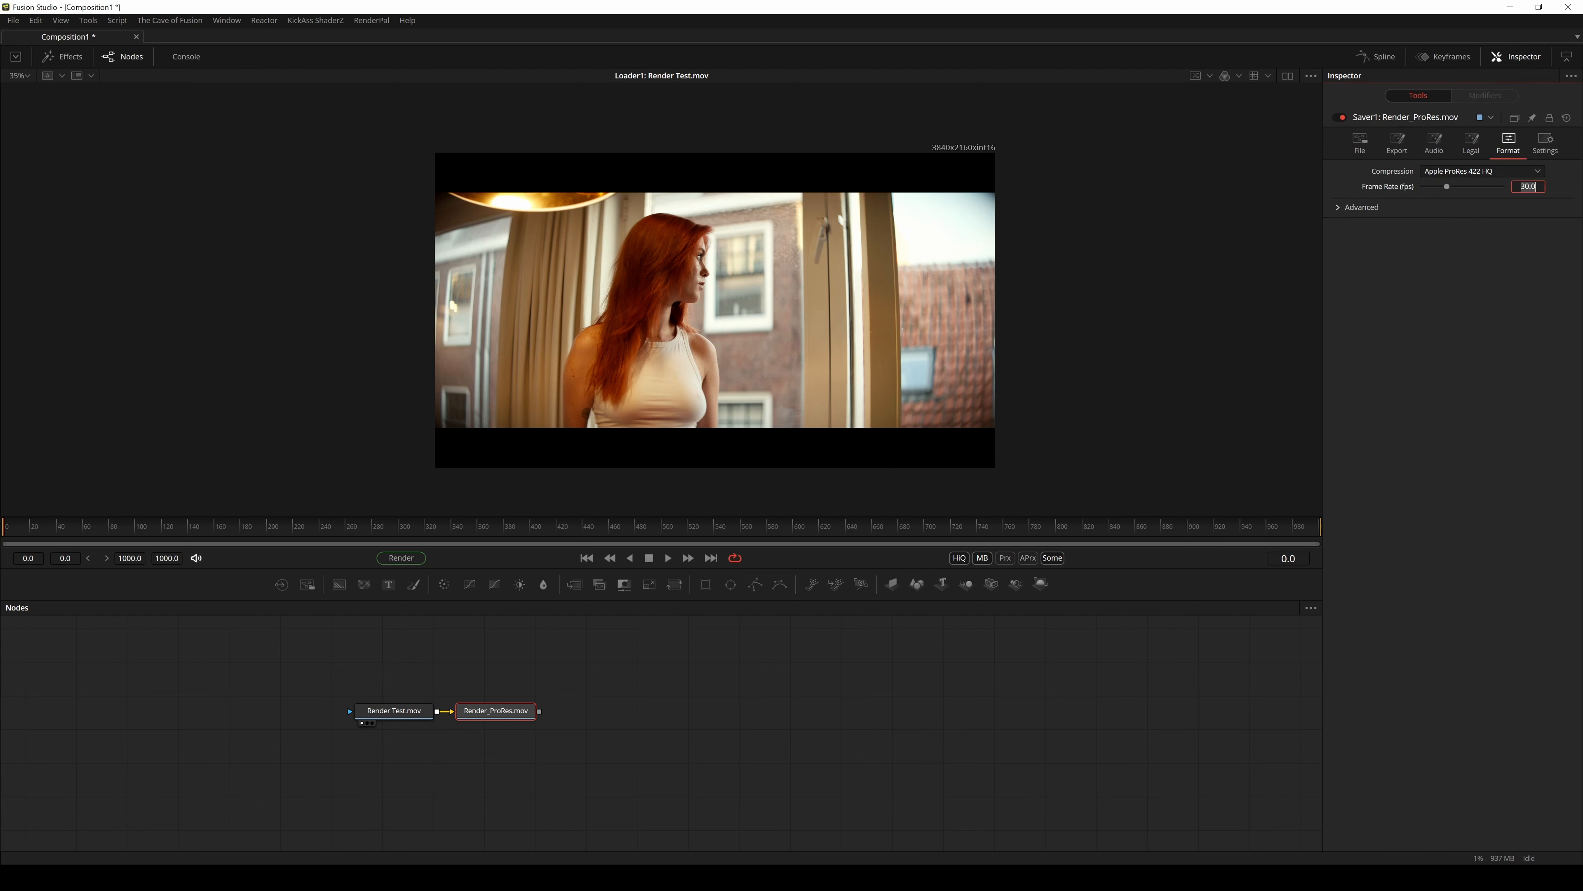
type("23")
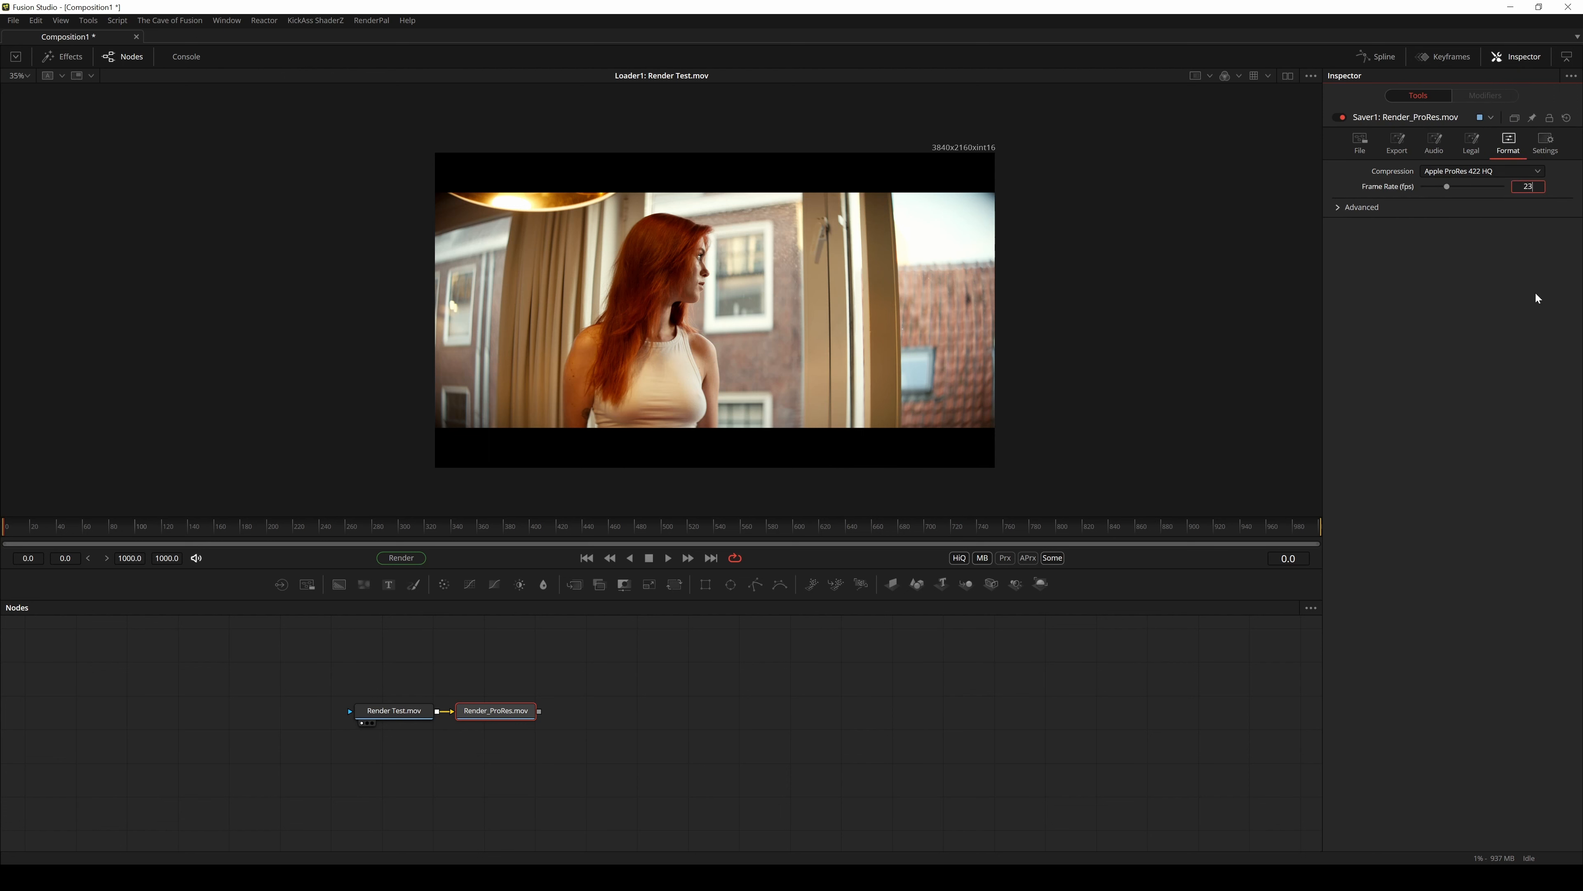
type("23.976")
left_click(167, 557)
type("10000")
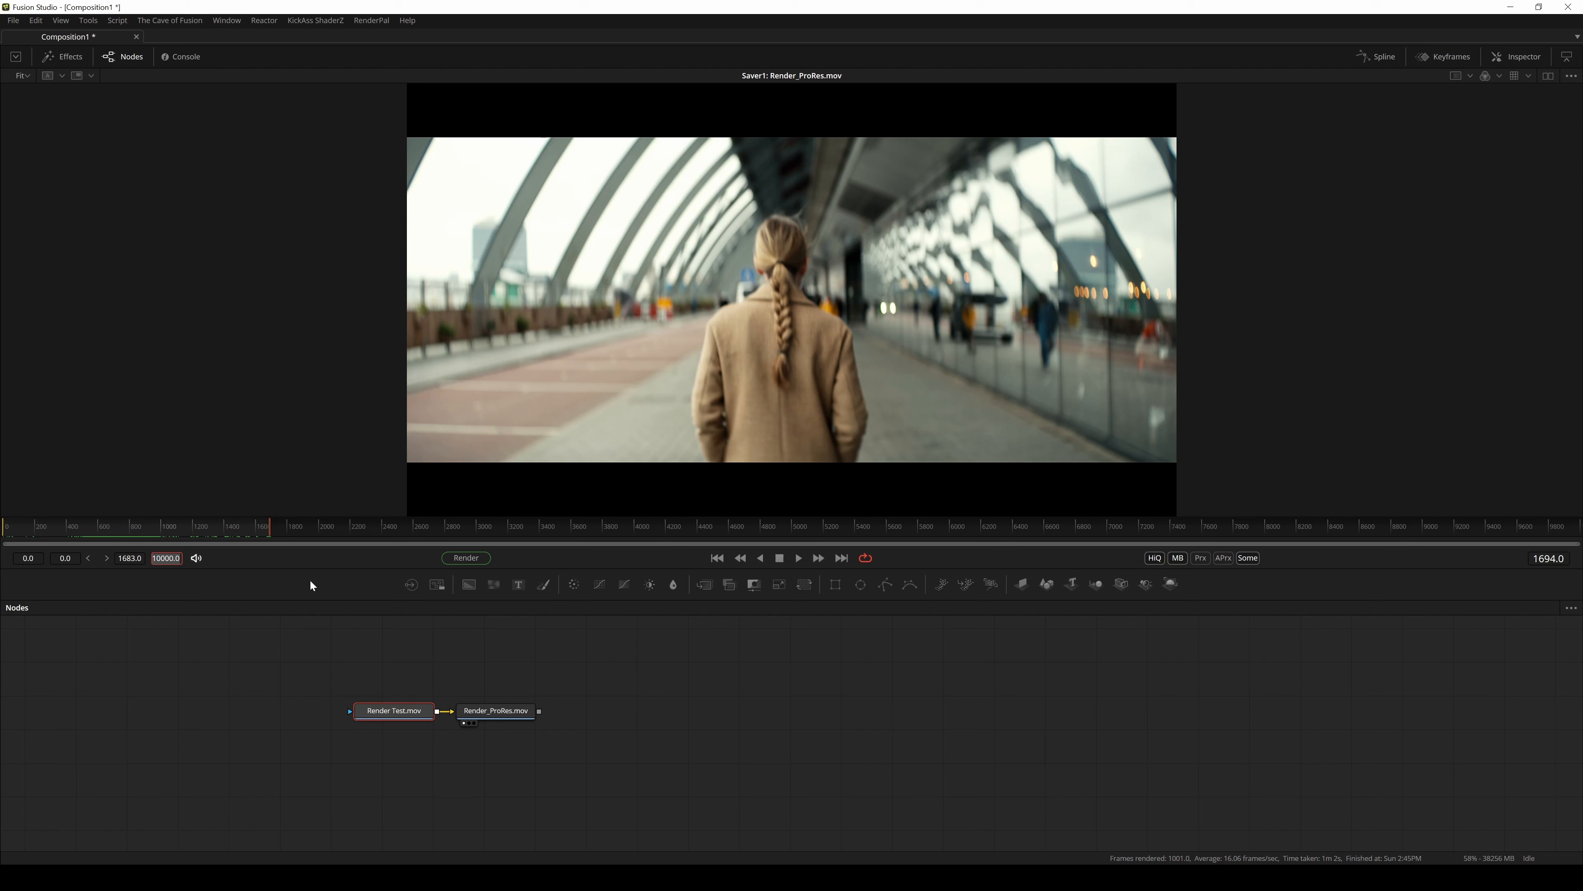
Start rendering the full 0–1683 frame range to Render_ProRes.mov
left_click(465, 558)
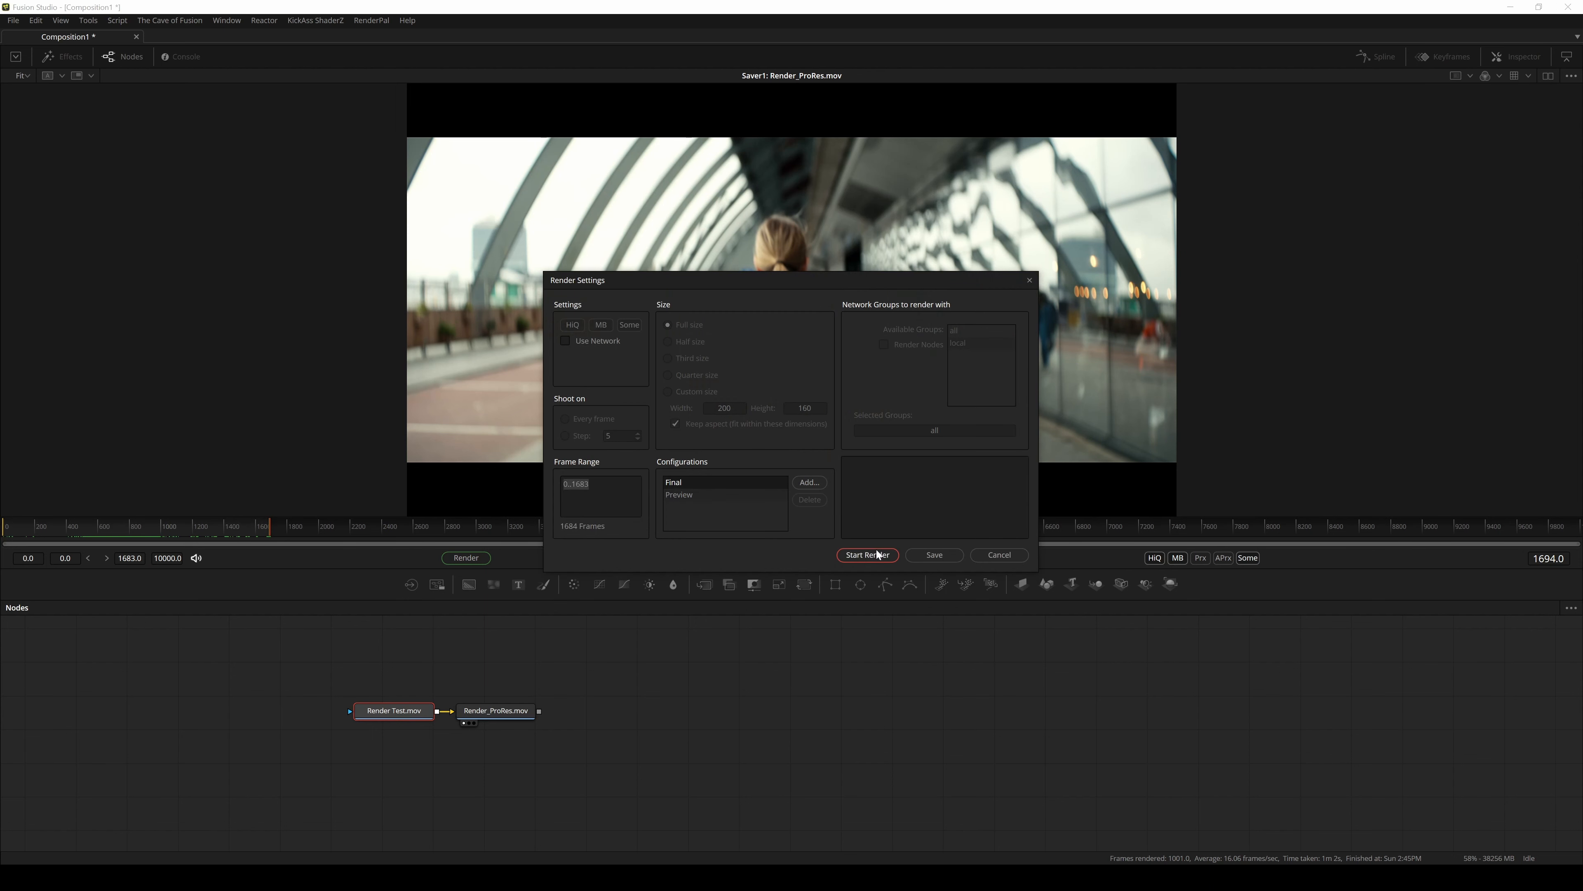
left_click(867, 554)
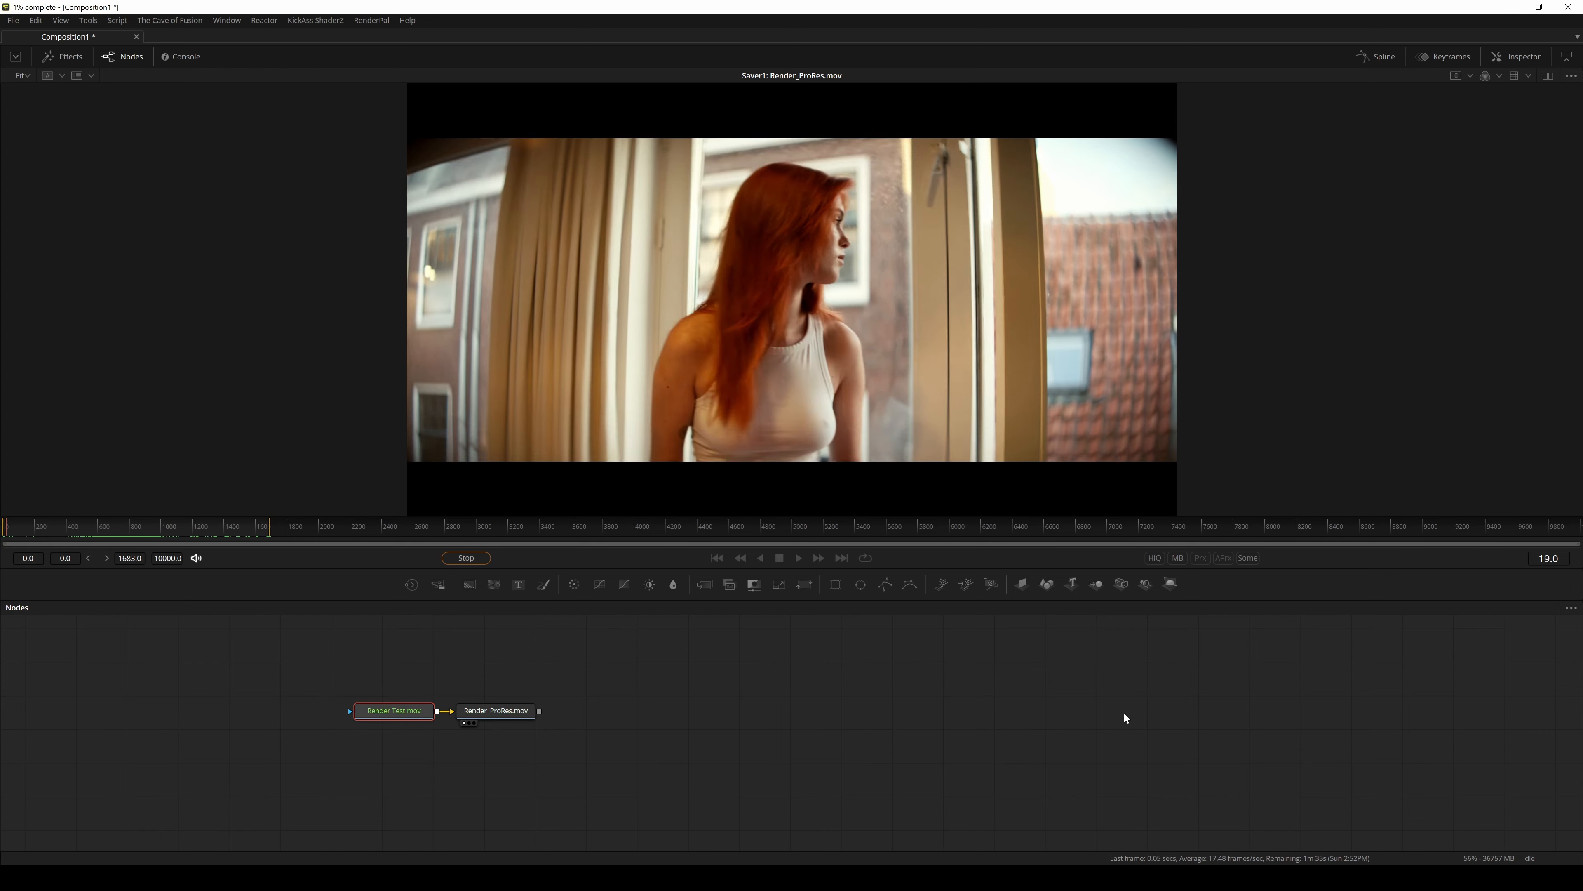